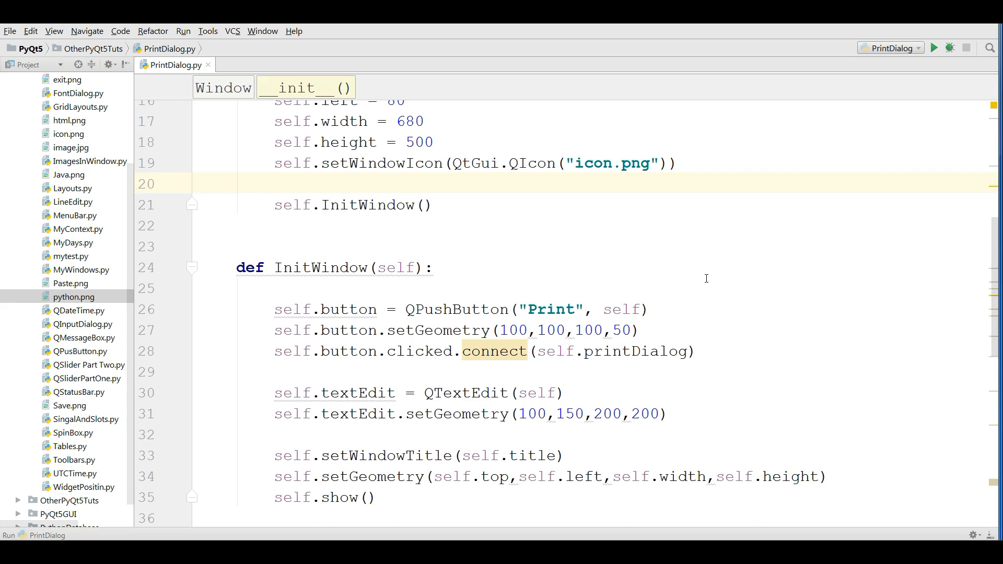
pyautogui.moveTo(573, 137)
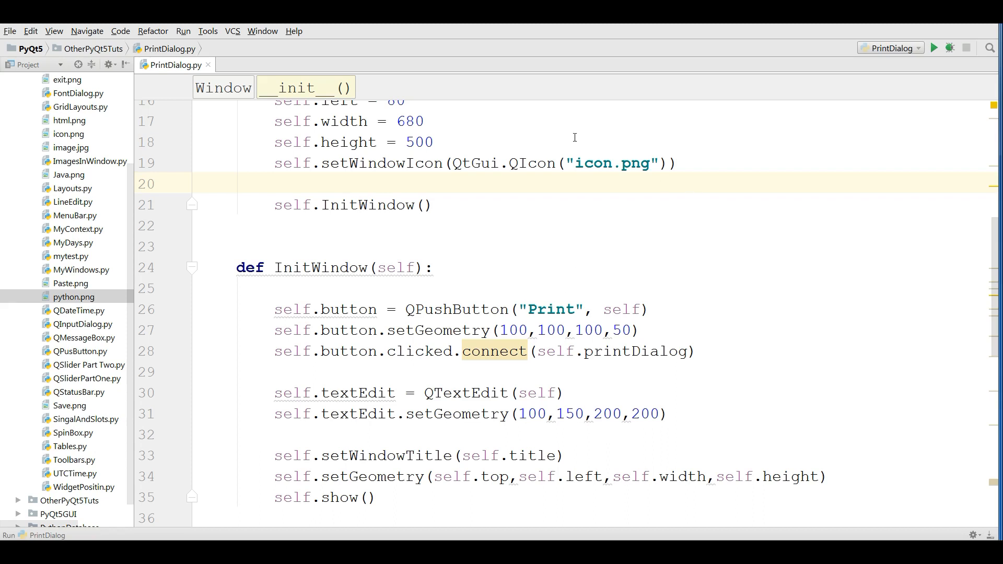
# Run the PrintDialog.py script from the editor context menu.
pyautogui.rightClick(530, 134)
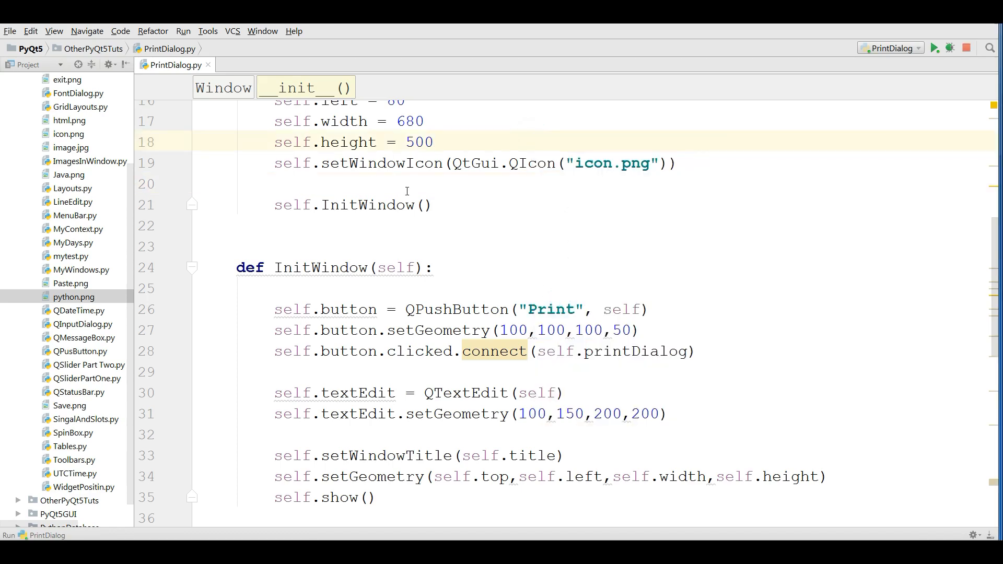
# Enter the test text 'sdsd' in the running window's text box.
pyautogui.click(934, 48)
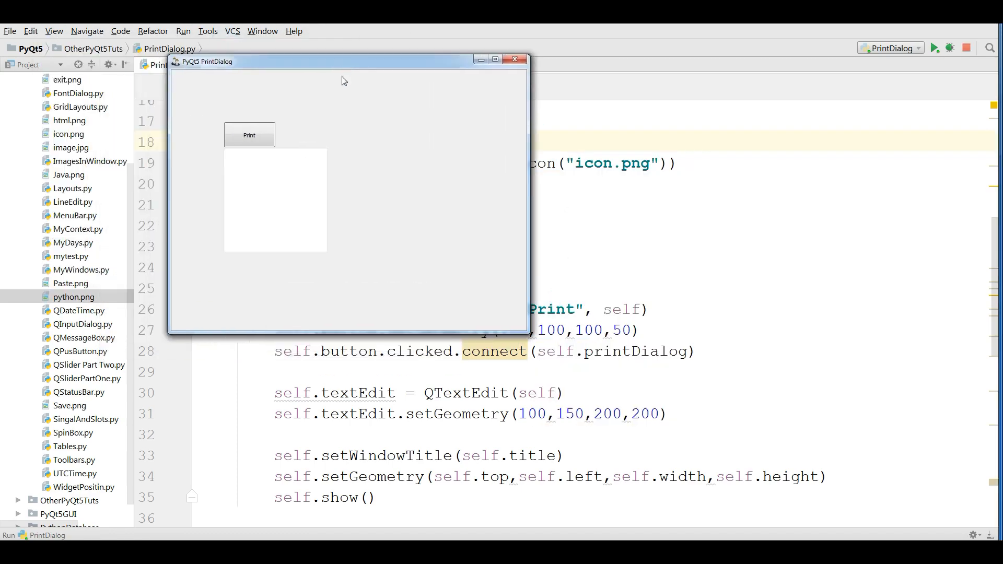
pyautogui.write('sdsdsdsd')
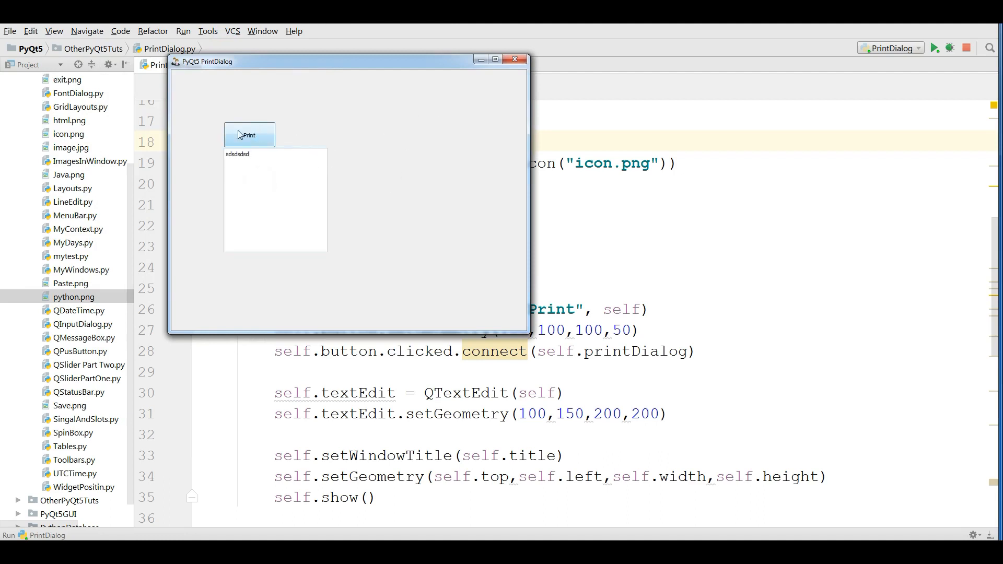
pyautogui.moveTo(307, 131)
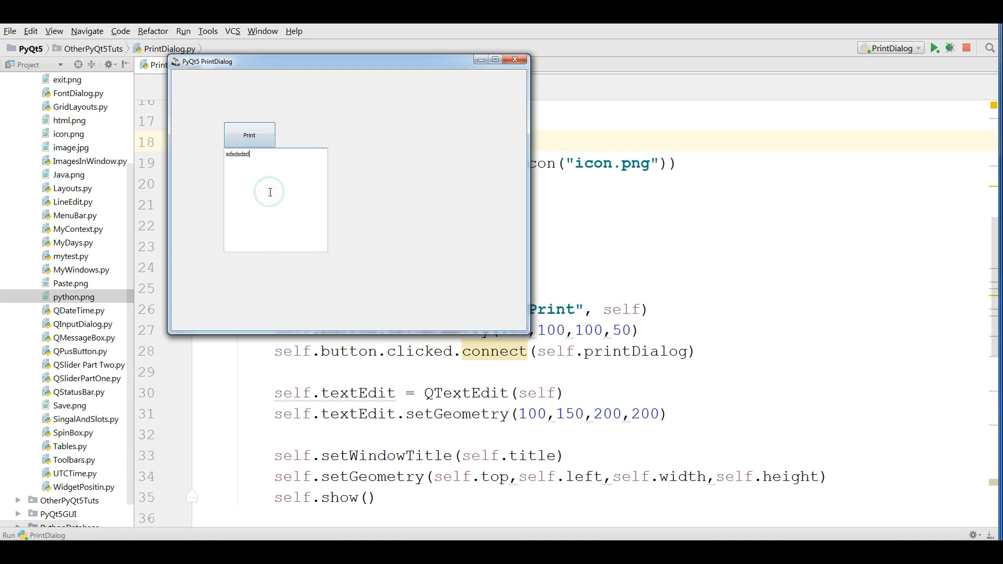
pyautogui.moveTo(173, 75)
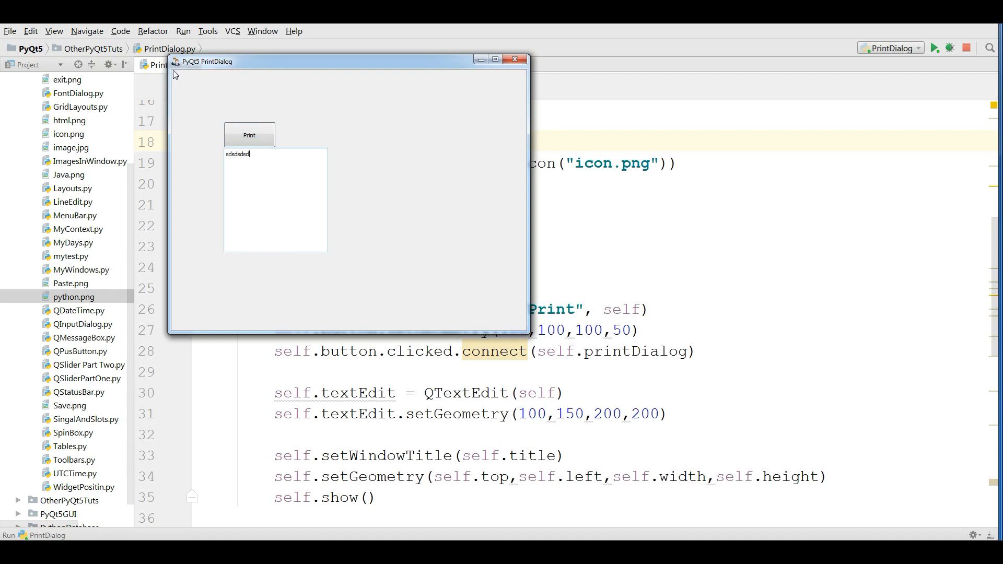
pyautogui.moveTo(253, 101)
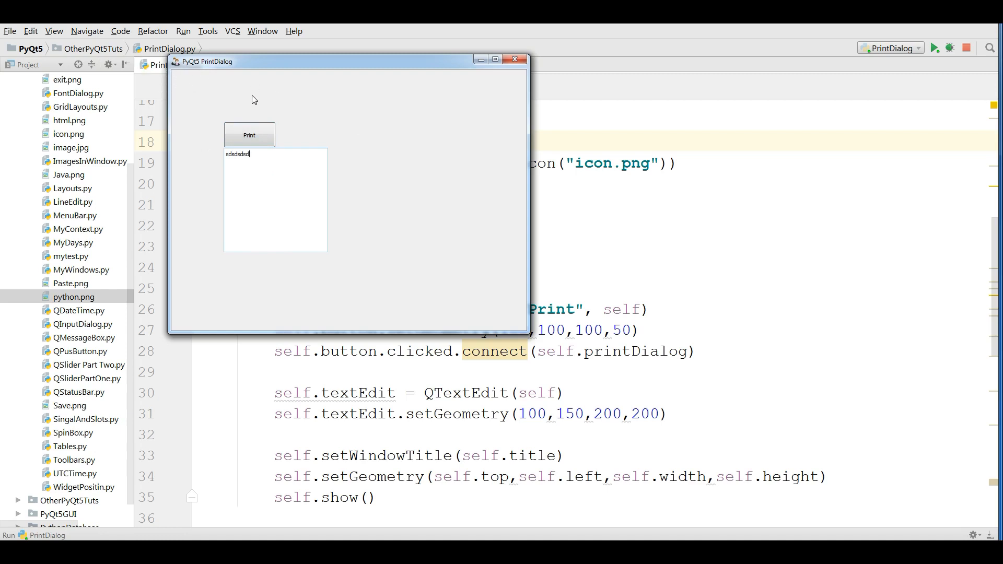
pyautogui.moveTo(359, 136)
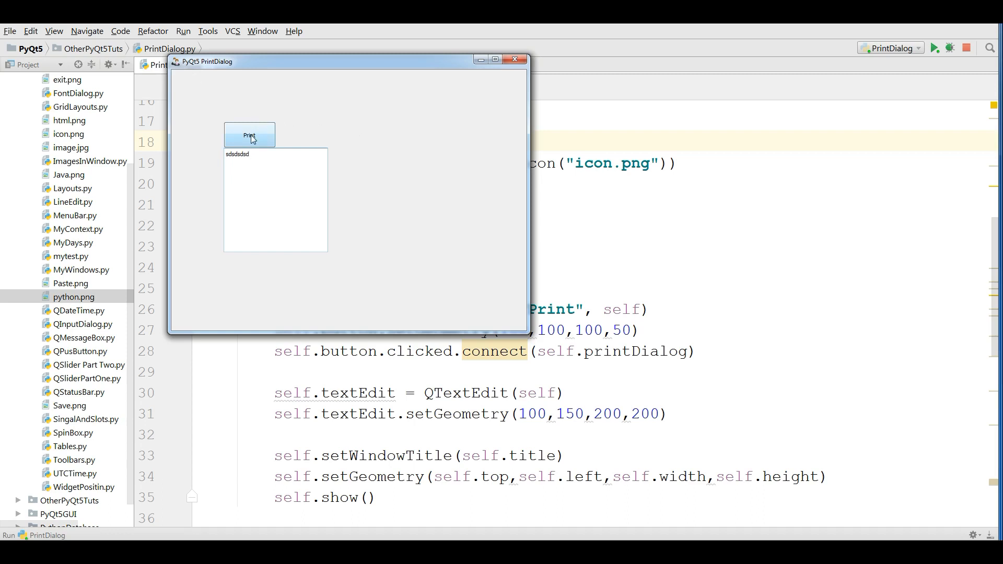
# Launch the system Print dialog from the app's Print button and move it into view.
pyautogui.click(249, 135)
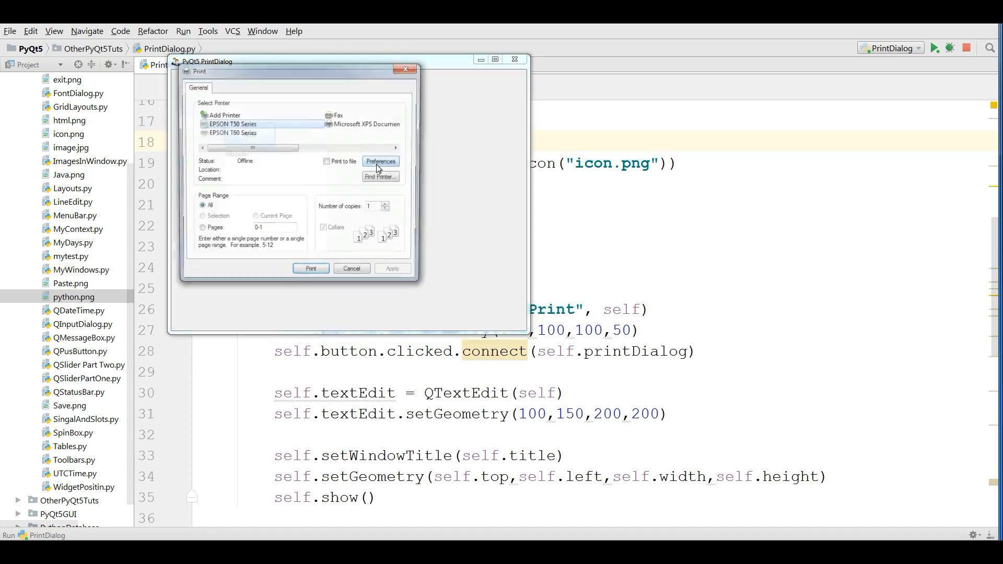
pyautogui.moveTo(298, 61); pyautogui.dragTo(338, 109)
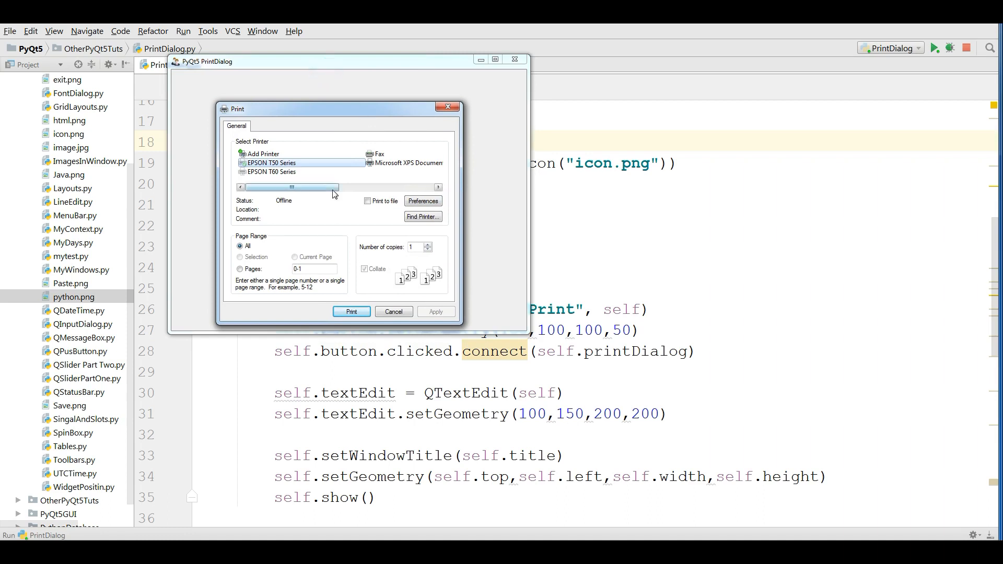
pyautogui.moveTo(286, 177)
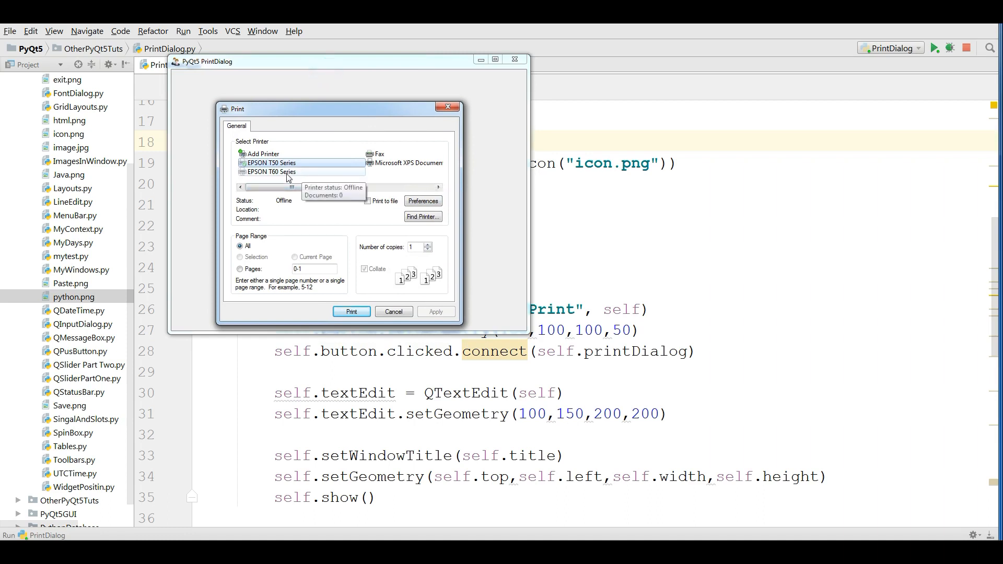
# Browse the printer list entries, ending with EPSON T60 Series selected, and check the copies field.
pyautogui.click(276, 163)
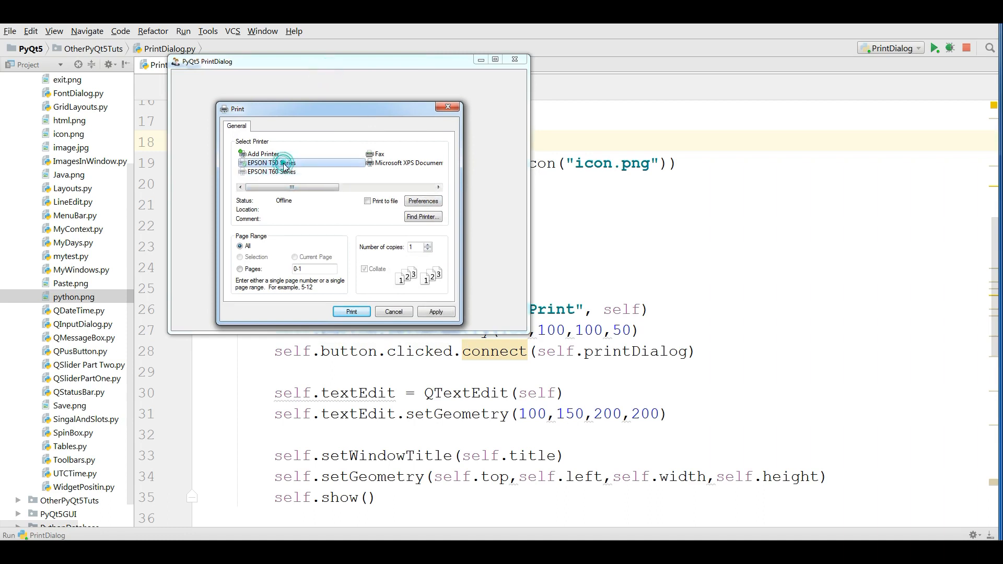
pyautogui.click(269, 172)
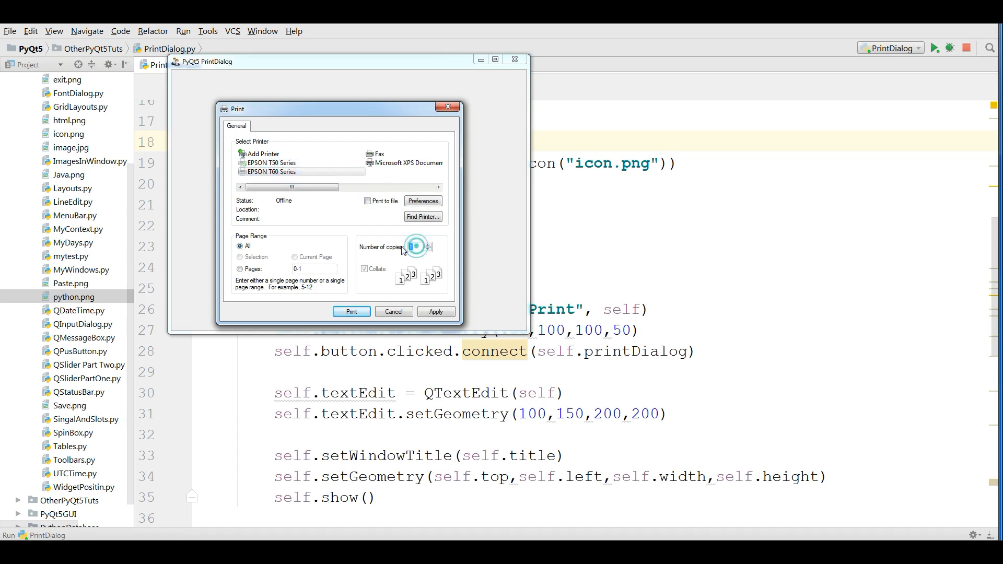
pyautogui.click(271, 163)
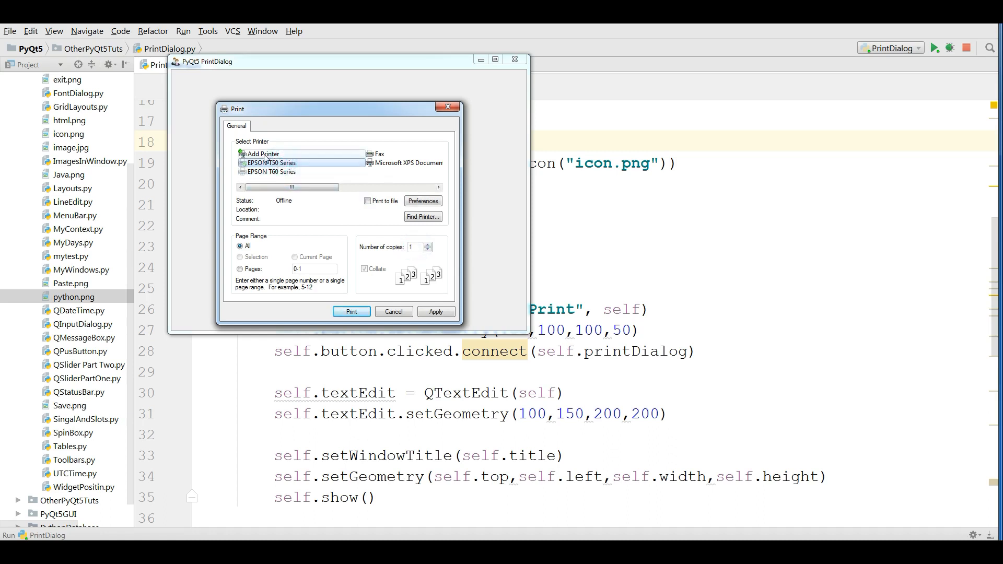
pyautogui.click(262, 154)
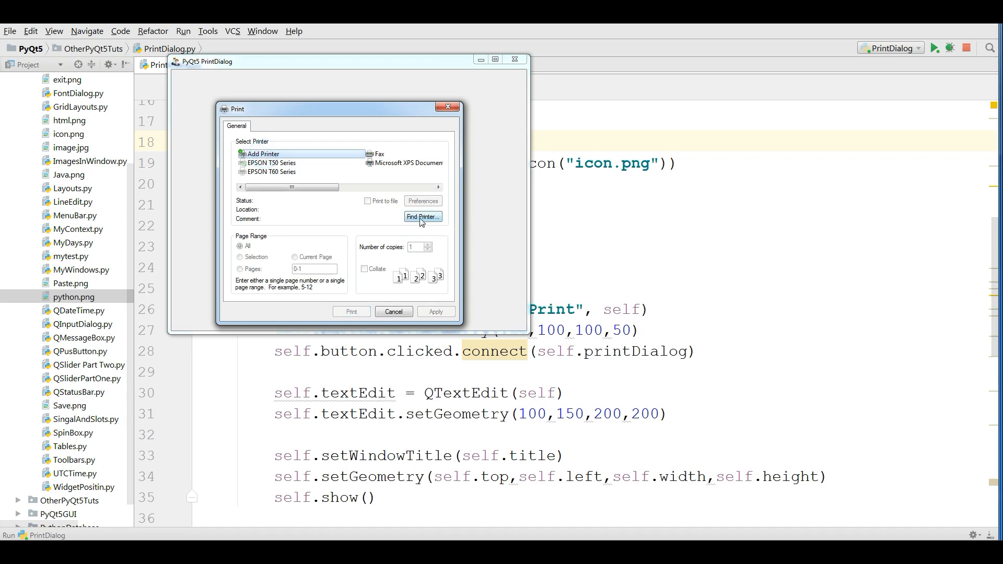
pyautogui.click(275, 172)
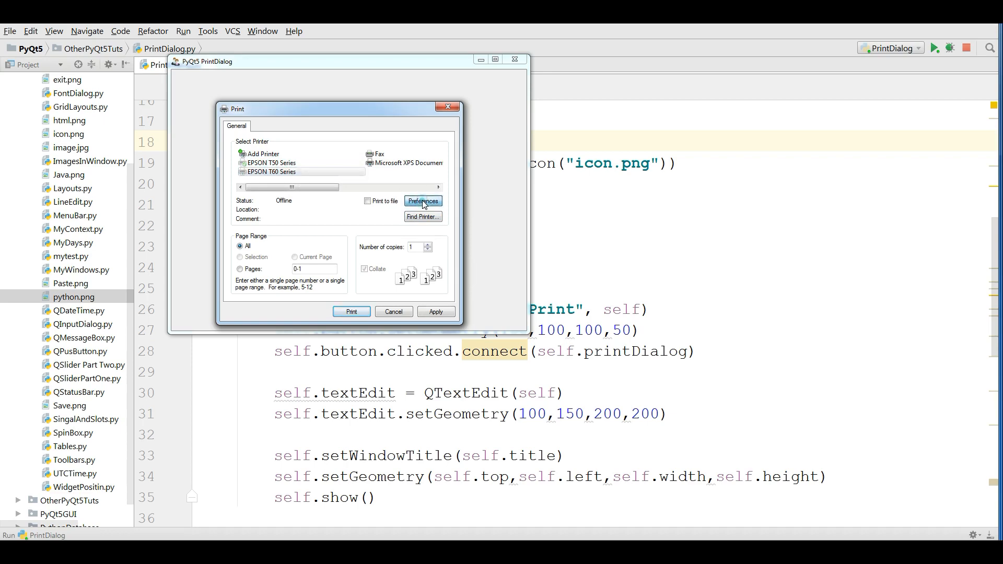
pyautogui.click(422, 201)
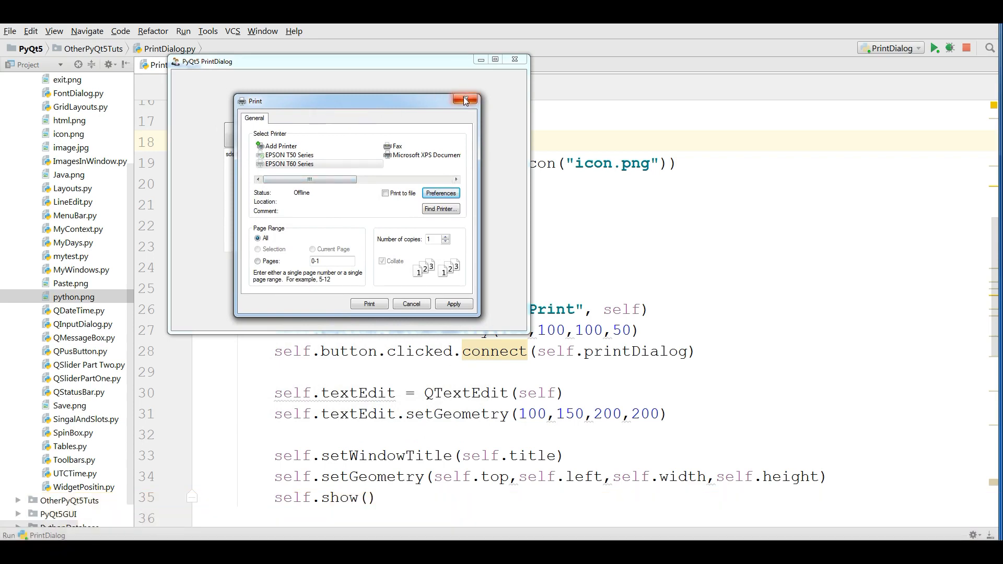
# Close the Print dialog and the running test window.
pyautogui.click(465, 100)
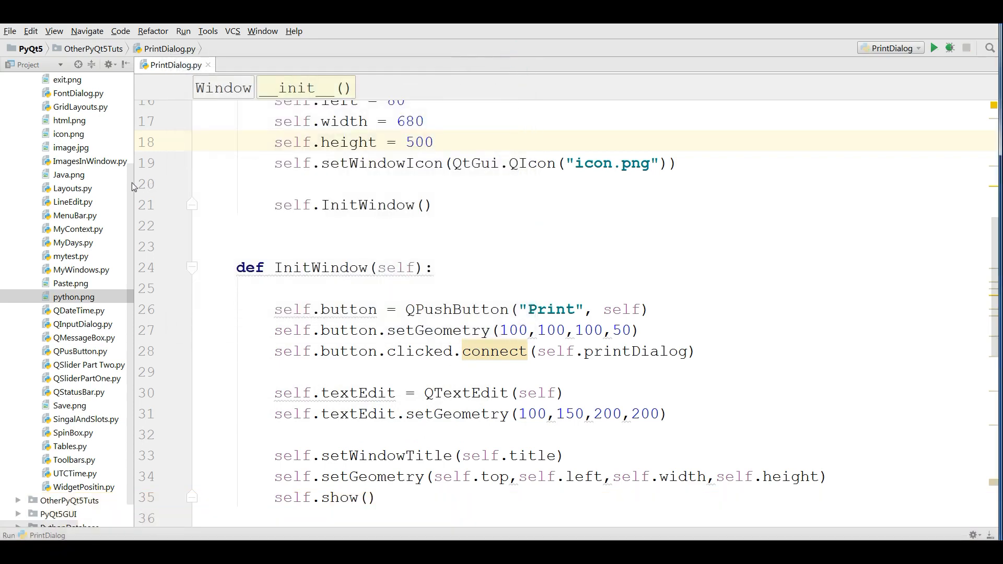
pyautogui.scroll(3)
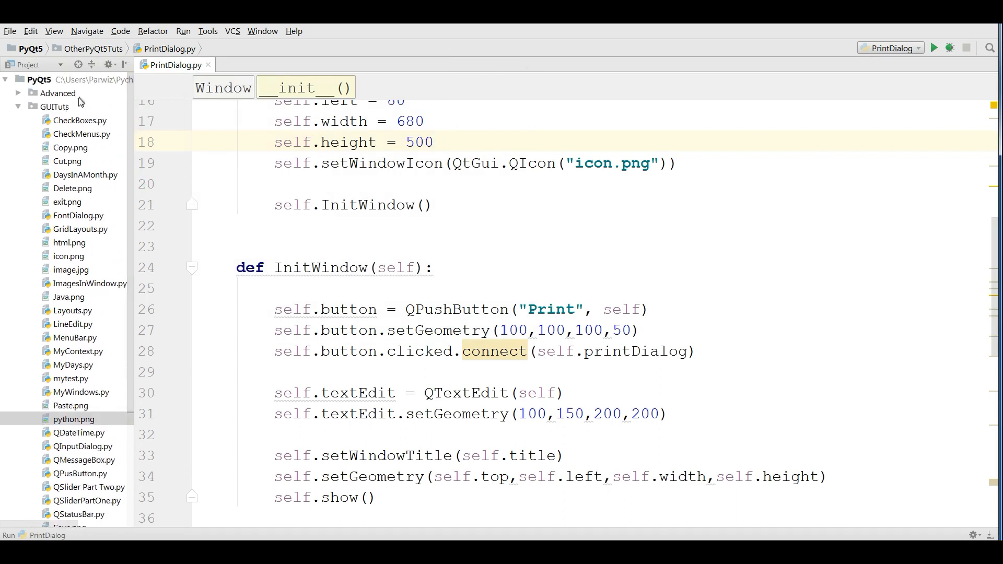
# Create a new Python file named PrinterDialog in the GUITuts folder.
pyautogui.rightClick(53, 107)
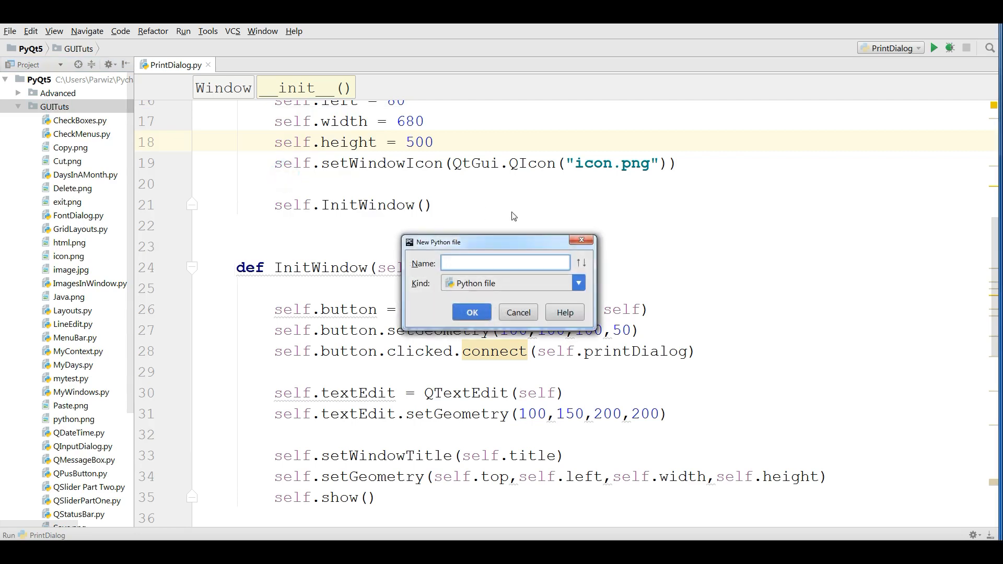
pyautogui.write('PrinterDia')
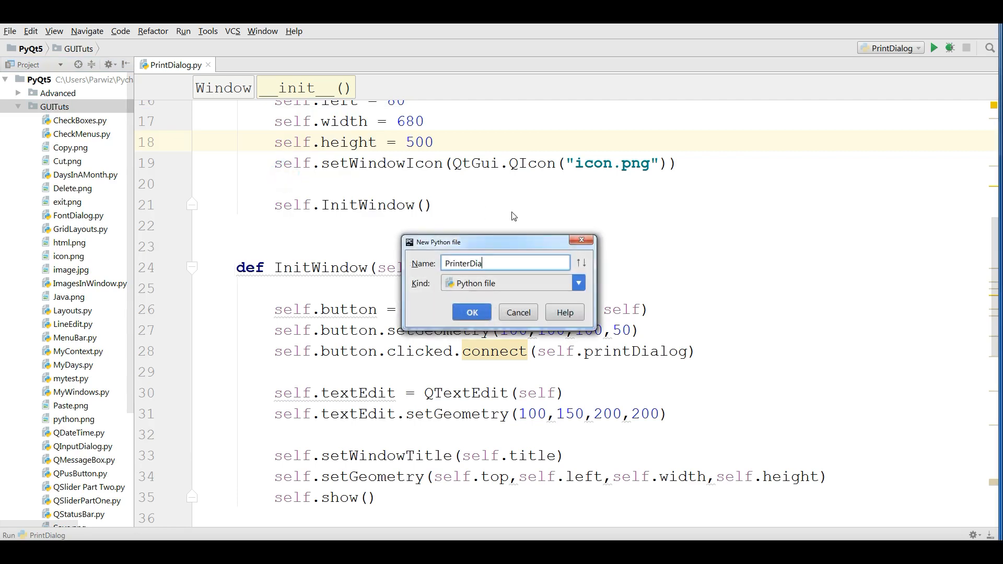
pyautogui.click(471, 312)
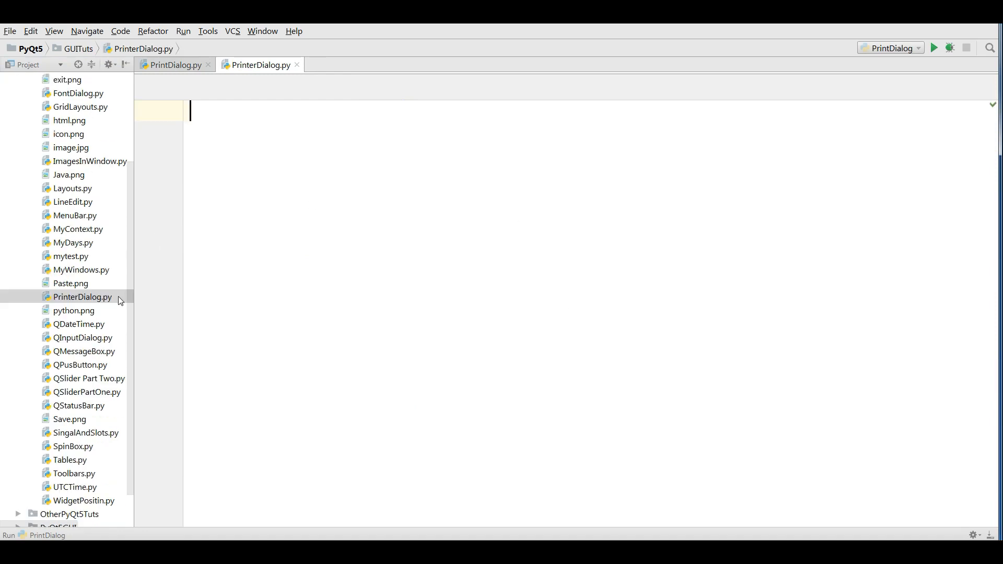
pyautogui.moveTo(123, 347)
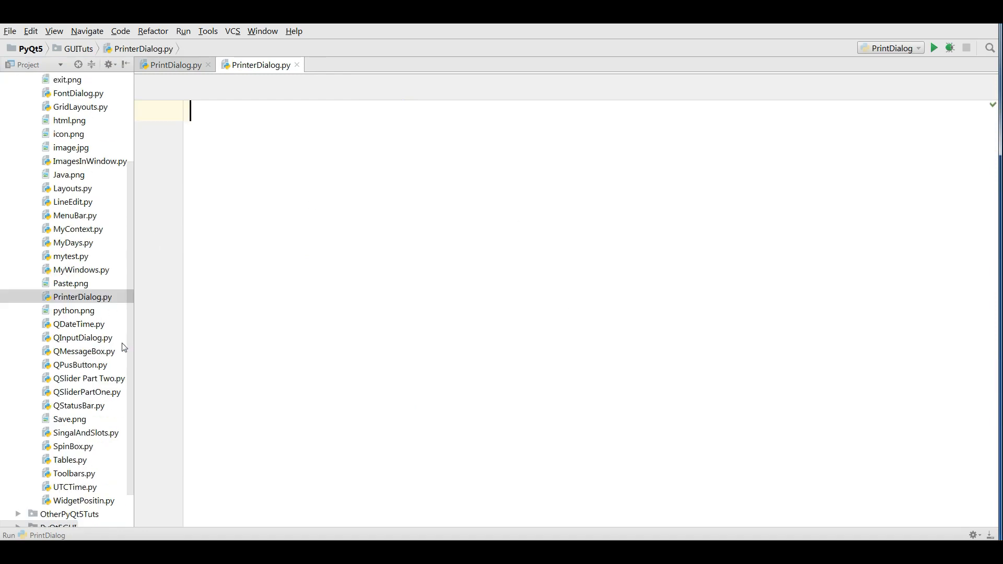
# Copy the whole MyWindows.py window template into the new PrinterDialog.py file.
pyautogui.doubleClick(80, 270)
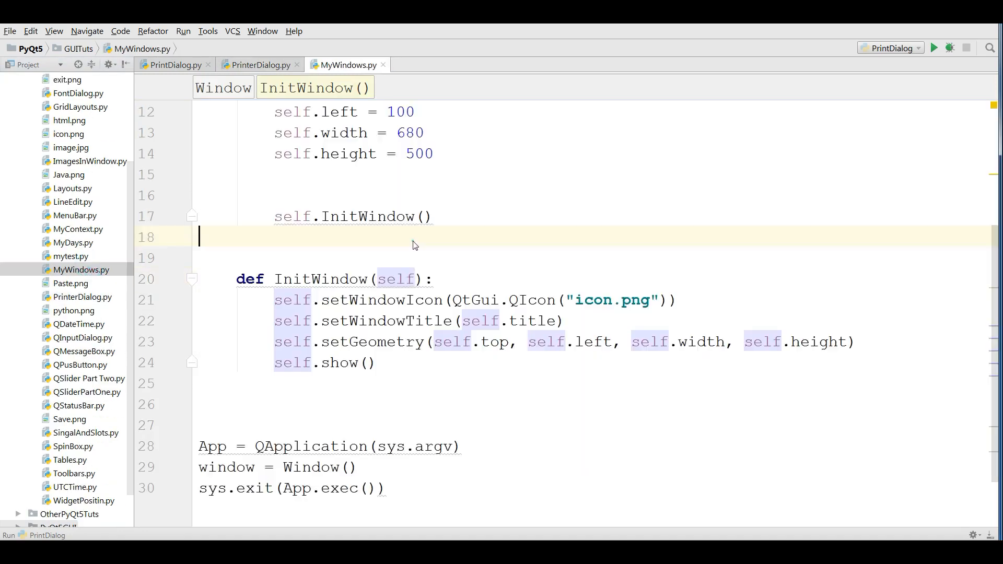
pyautogui.press('ctrl+a')
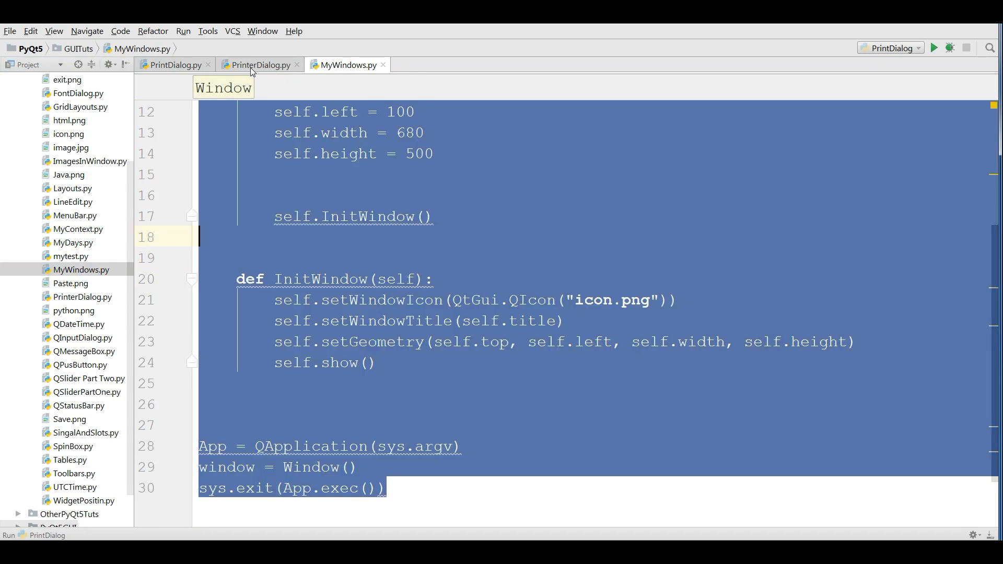
pyautogui.click(259, 65)
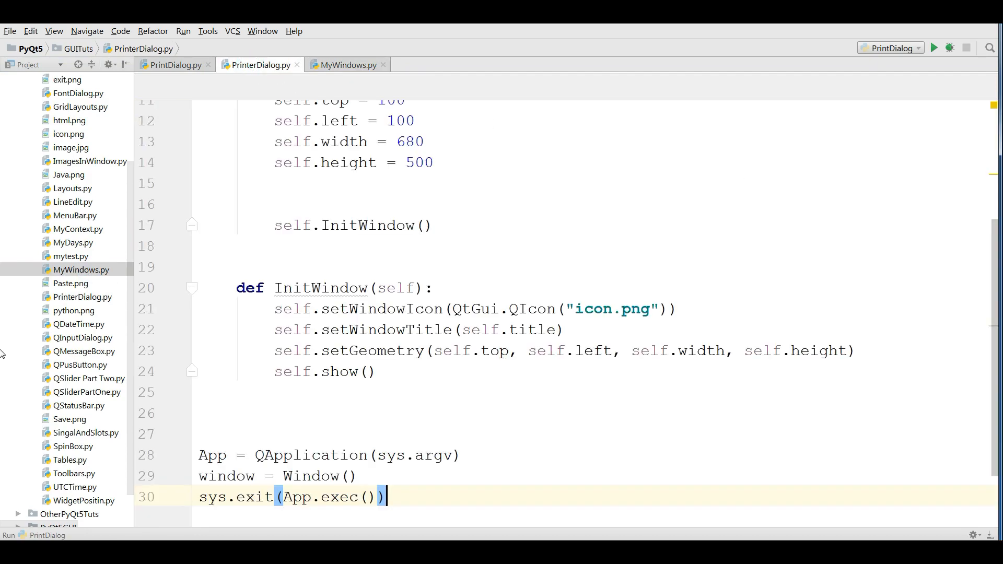
pyautogui.scroll(3)
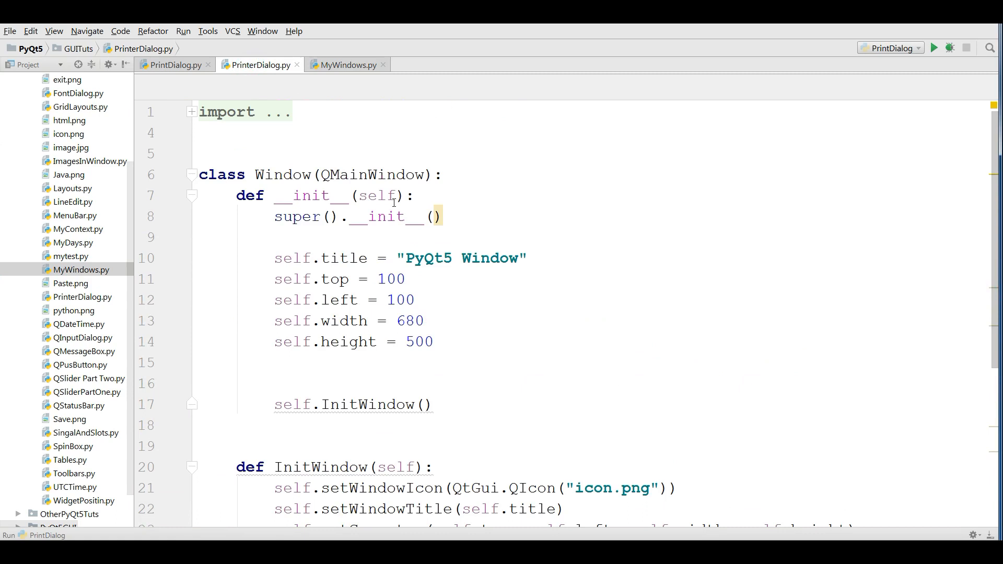
# Add QPushButton and QTextEdit to the QtWidgets import line.
pyautogui.click(190, 112)
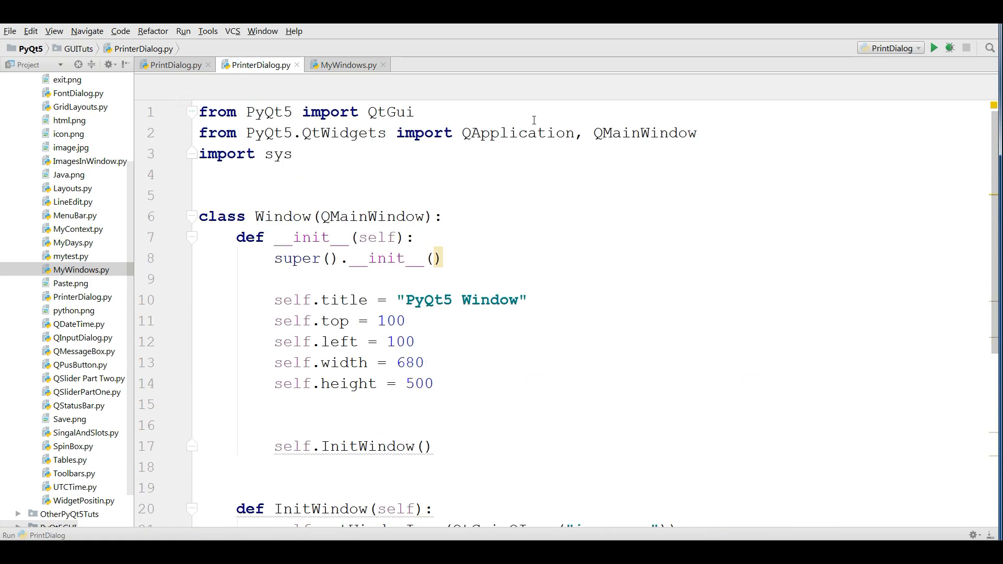
pyautogui.click(697, 133)
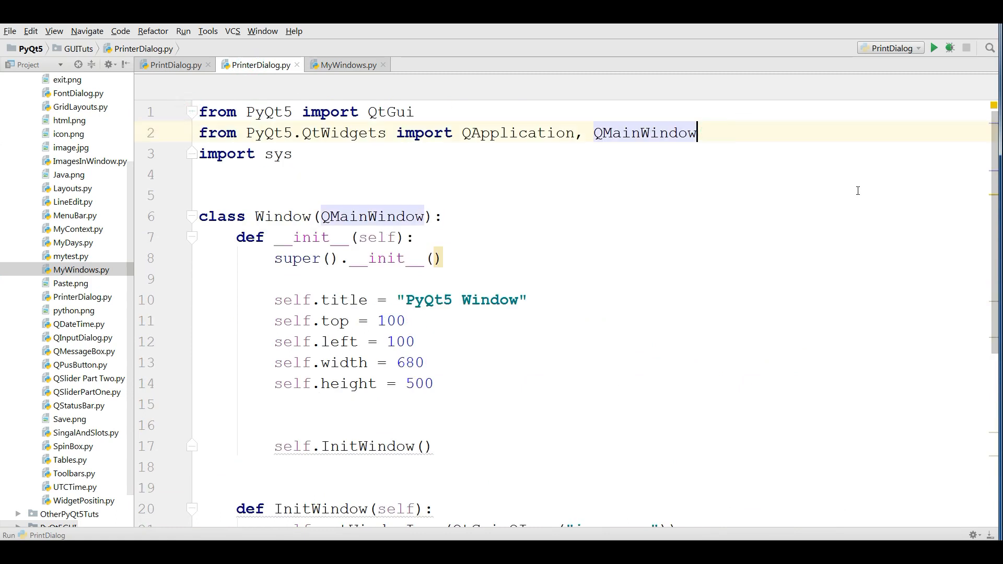
pyautogui.write(', QPushButton')
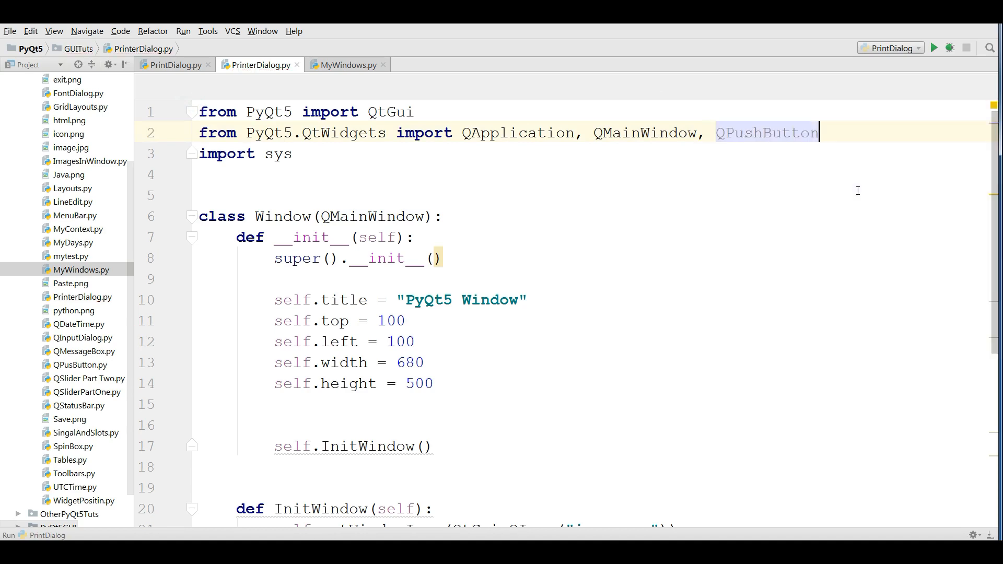
pyautogui.write(', QTextEdit')
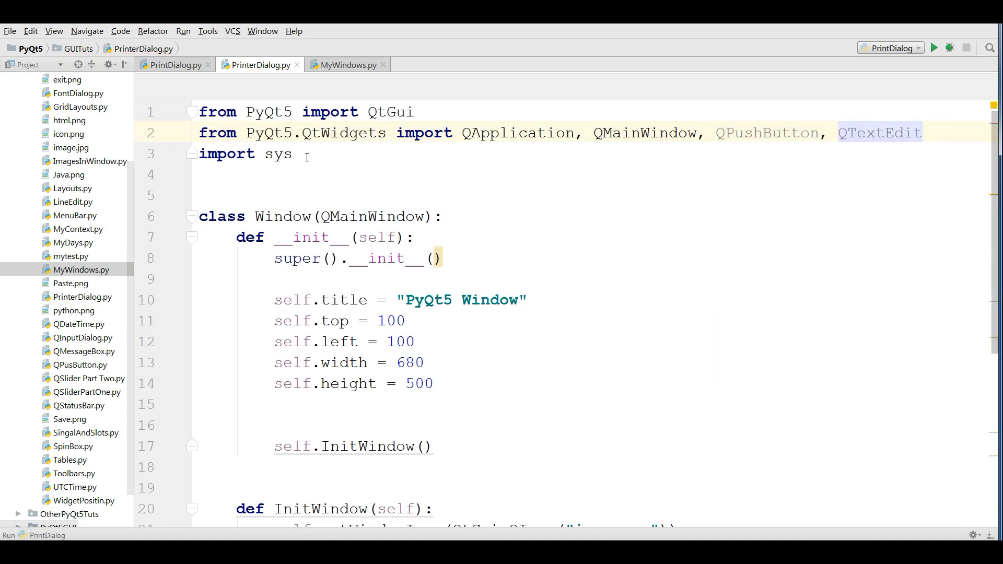
# Import QPrintDialog and QPrinter from PyQt5.QtPrintSupport.
pyautogui.write('from PyQt5')
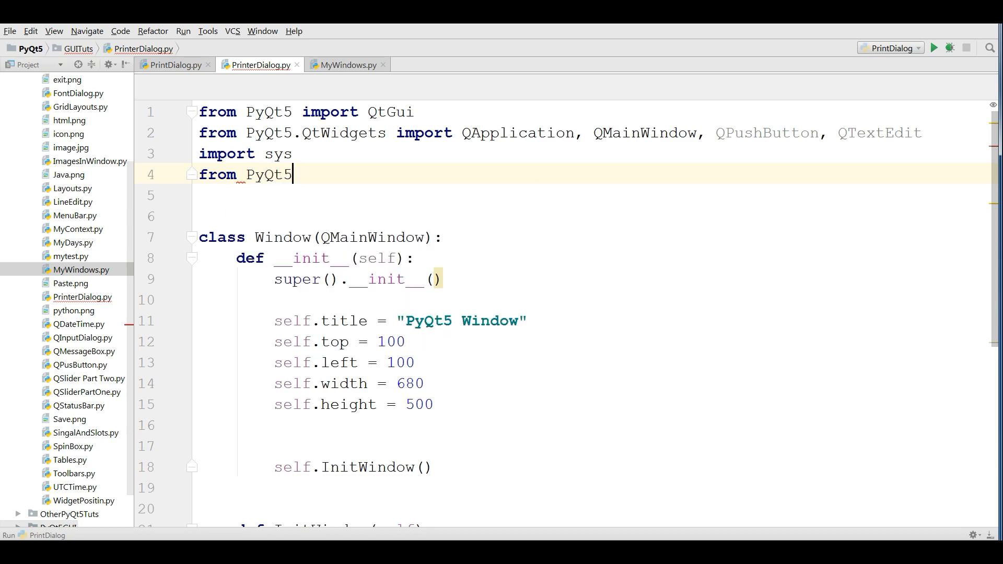
pyautogui.write('.')
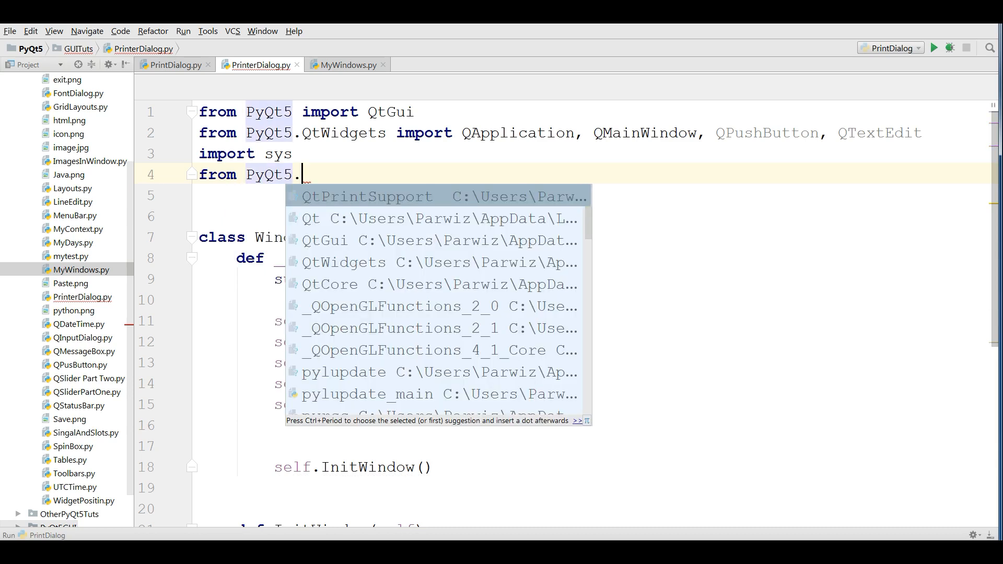
pyautogui.click(367, 196)
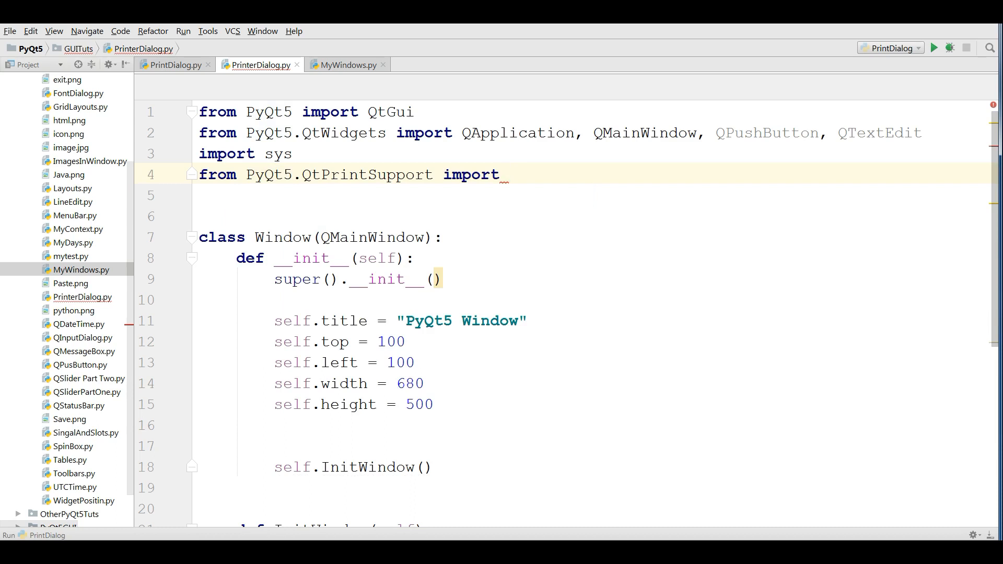
pyautogui.write('QPrintDialog,')
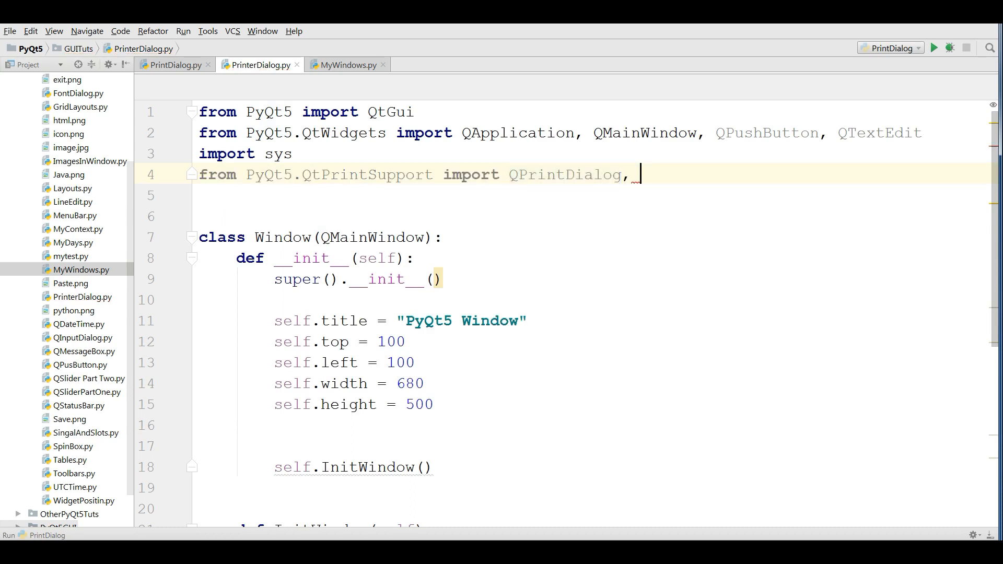
pyautogui.write('QPrinter')
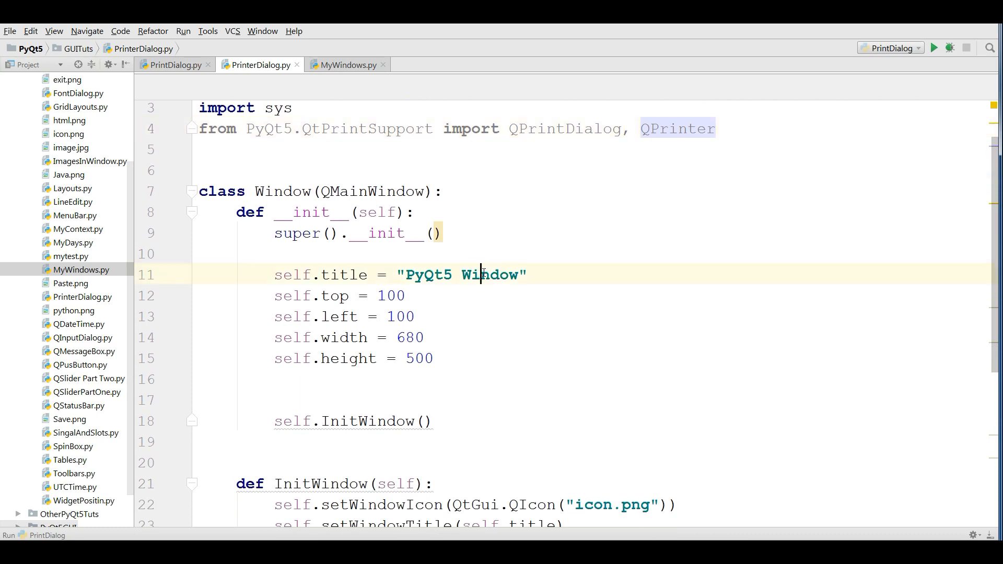
# Change the window title string to 'PyQt5 Print Dialog'.
pyautogui.doubleClick(490, 275)
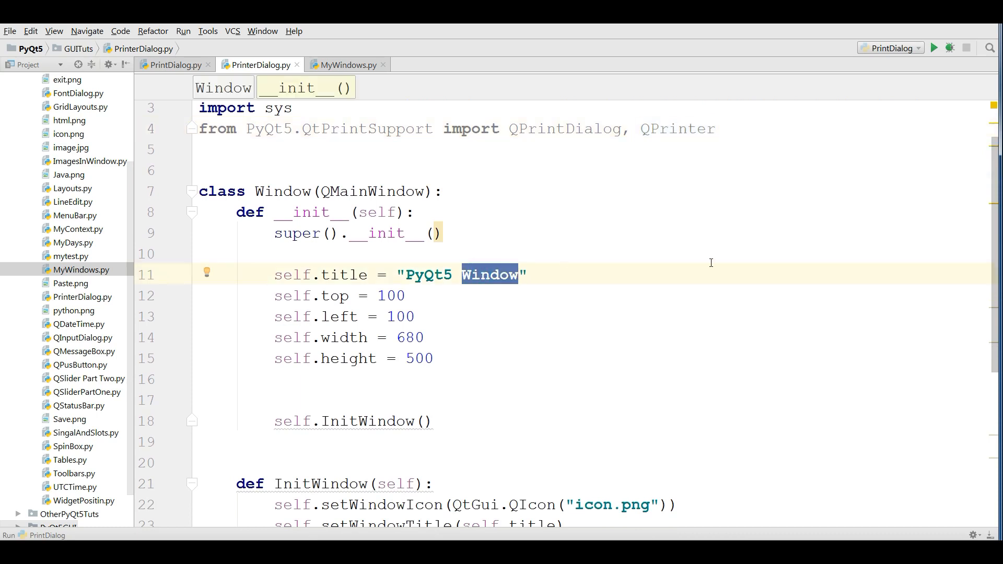
pyautogui.write('Print')
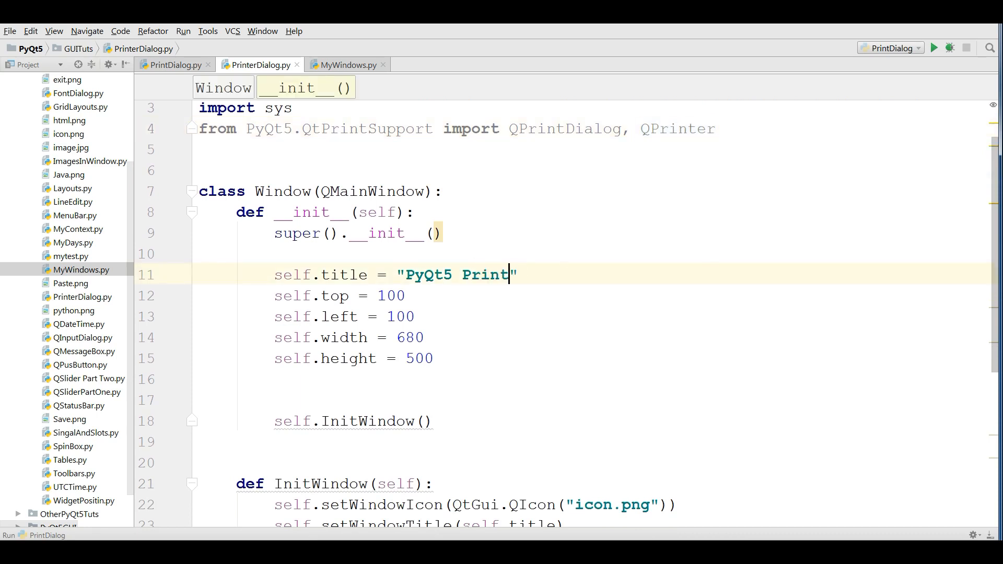
pyautogui.write('Dialog')
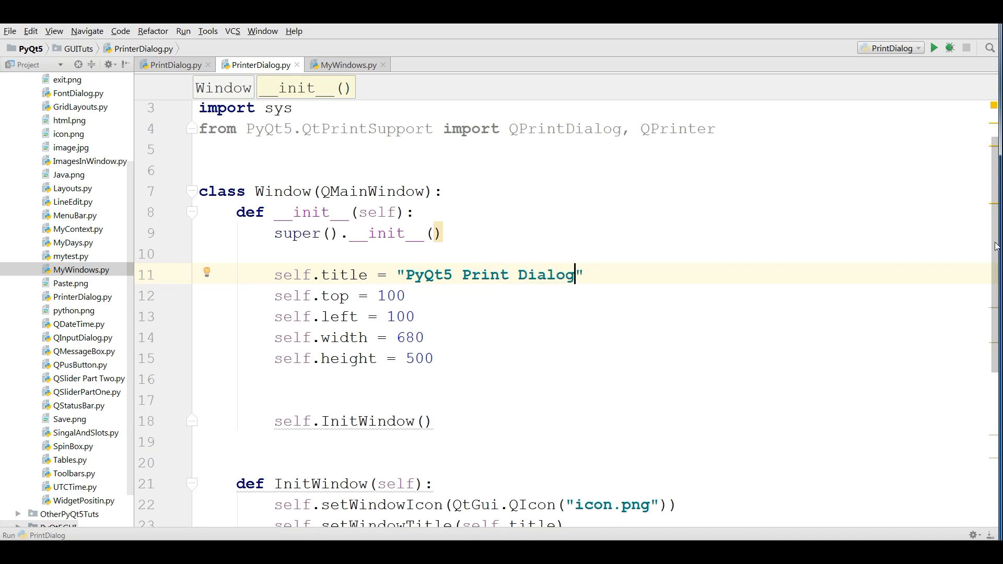
pyautogui.scroll(-3)
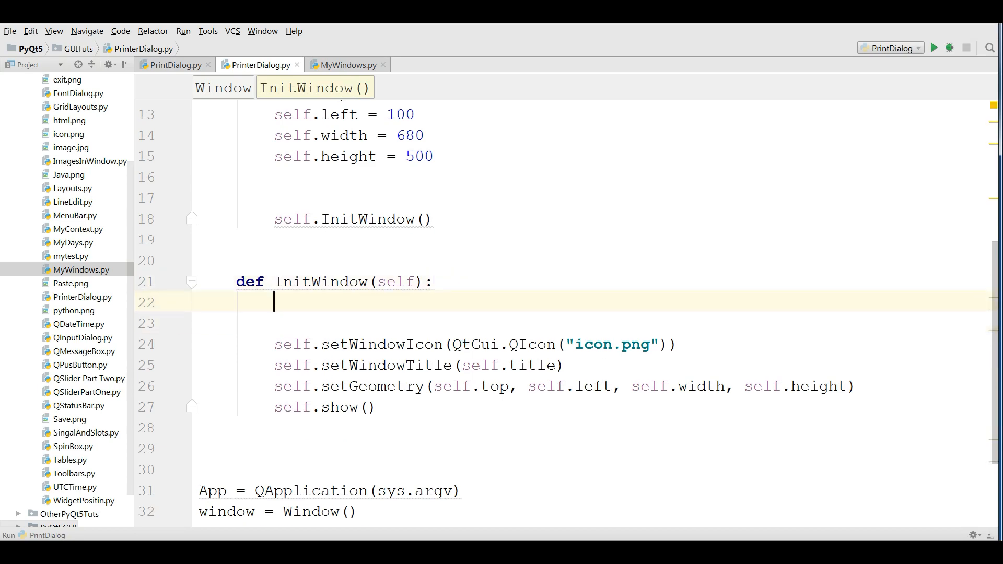
# Create self.button as a QPushButton labelled 'Print' in InitWindow.
pyautogui.write('self')
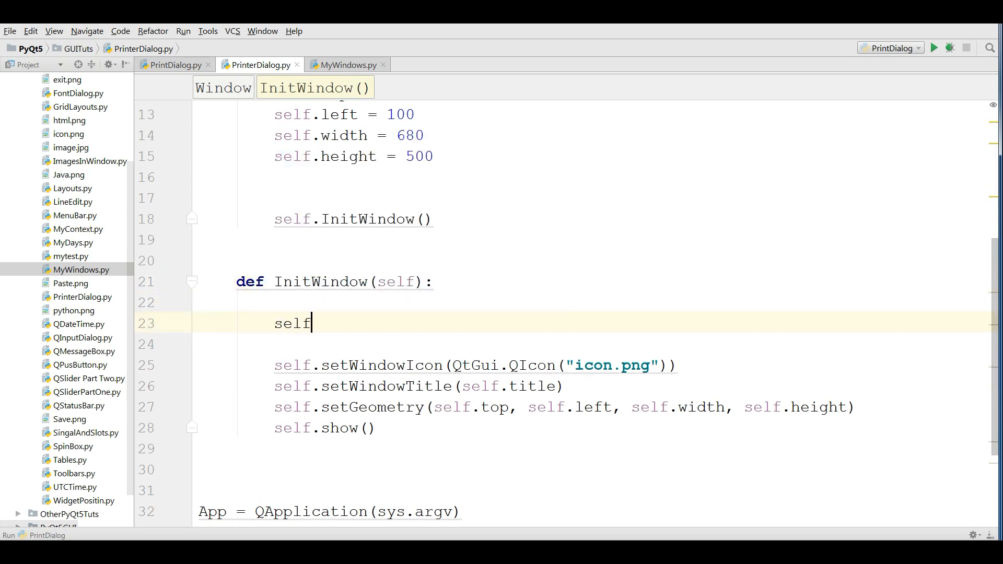
pyautogui.write('.button')
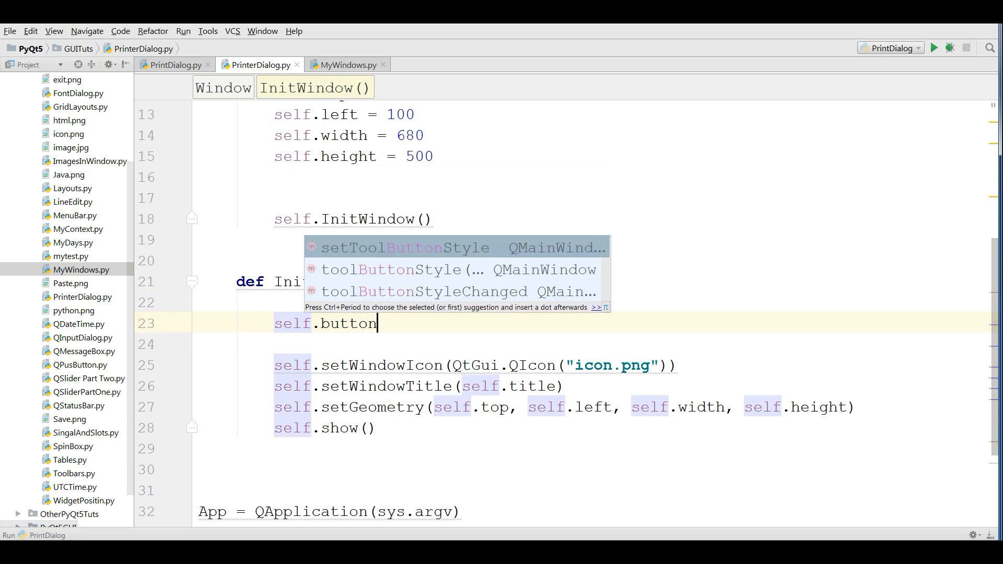
pyautogui.write('= QPrinter')
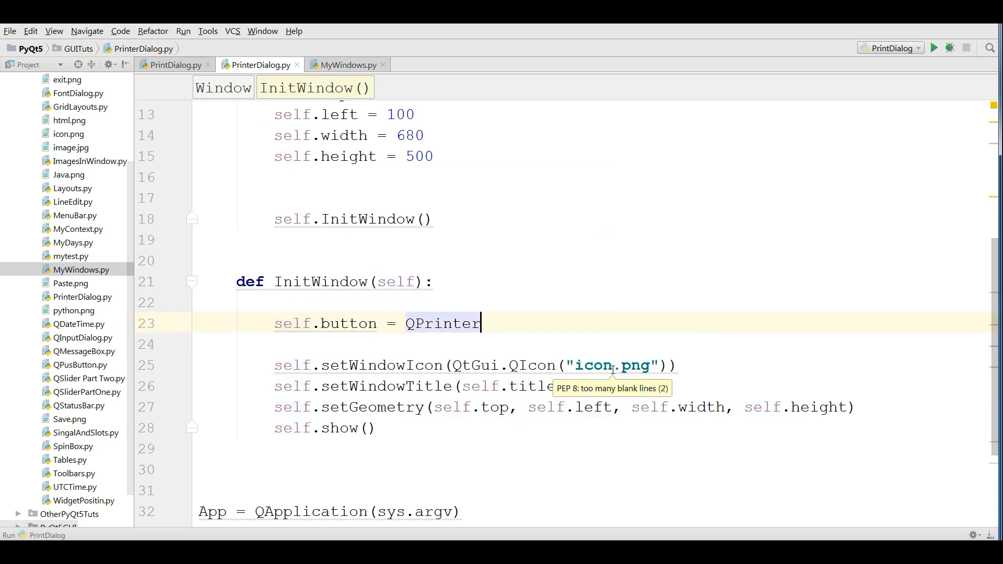
pyautogui.press('backspace')
pyautogui.write('ushButto')
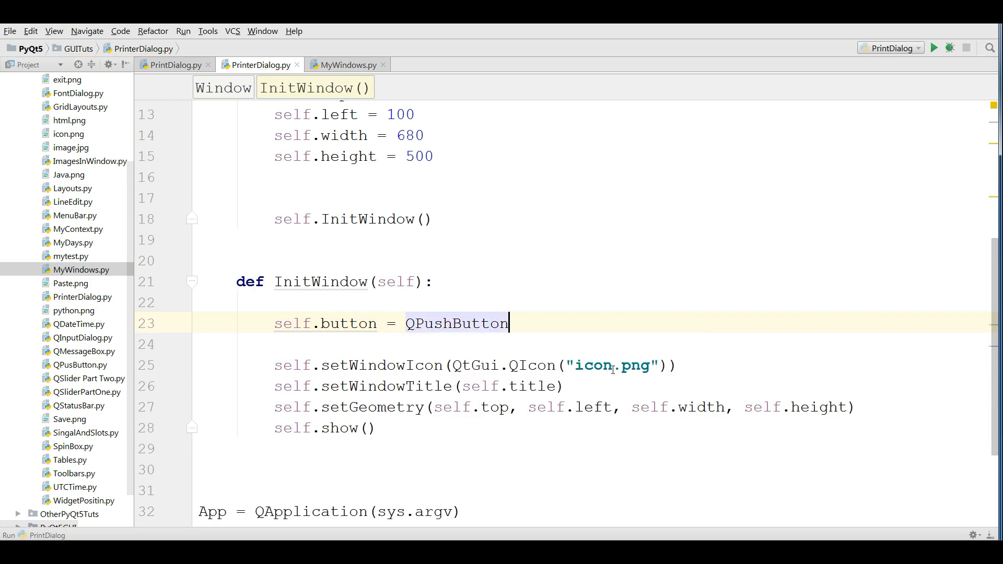
pyautogui.write('("")')
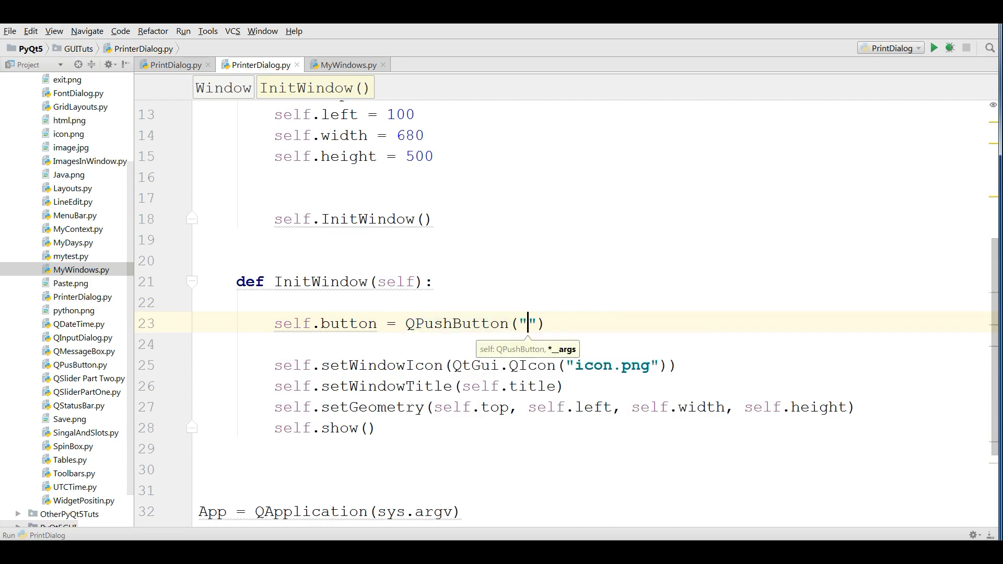
pyautogui.write('Print')
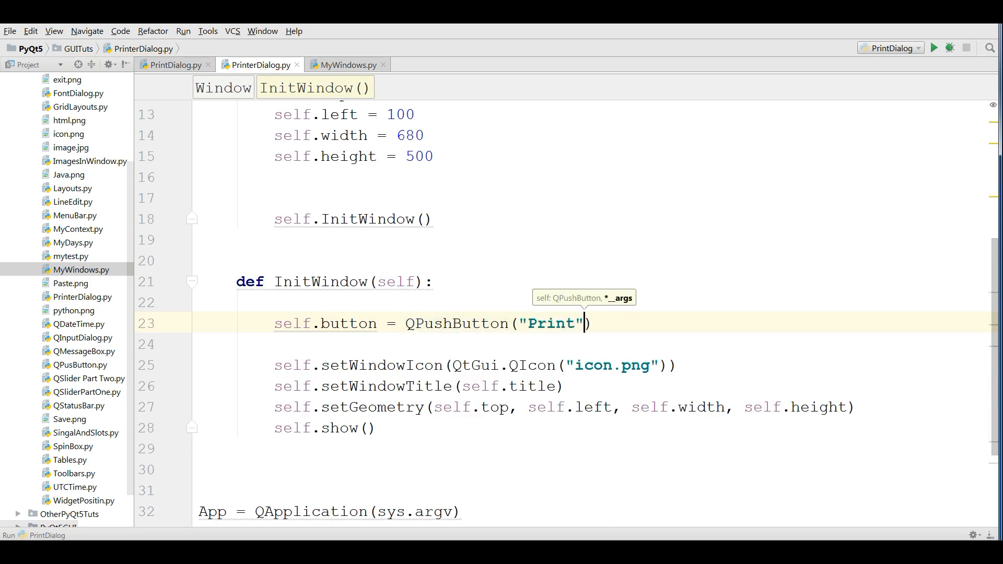
pyautogui.write(', self')
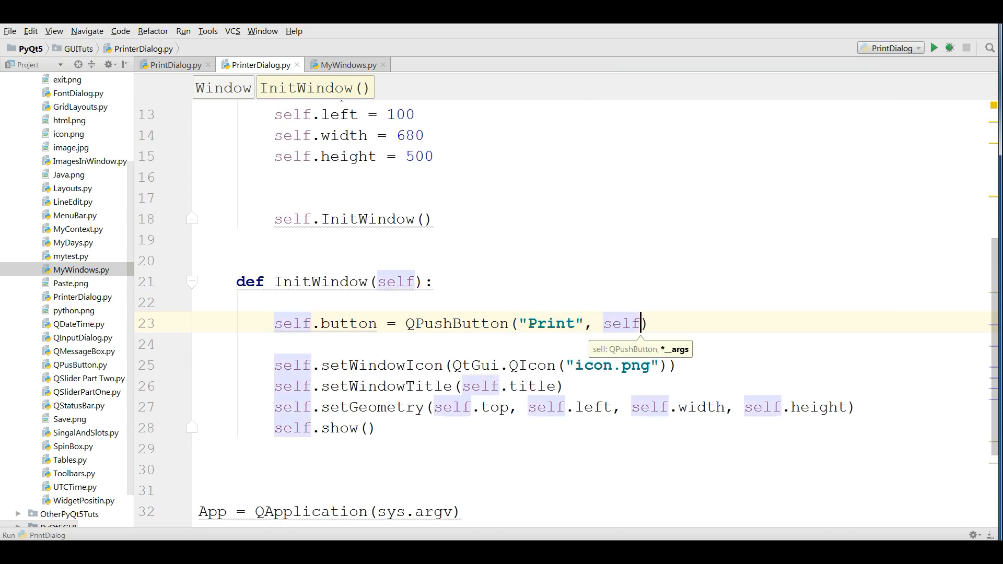
# Set the button geometry to 100,100,100,50 and test-run the window.
pyautogui.write('s')
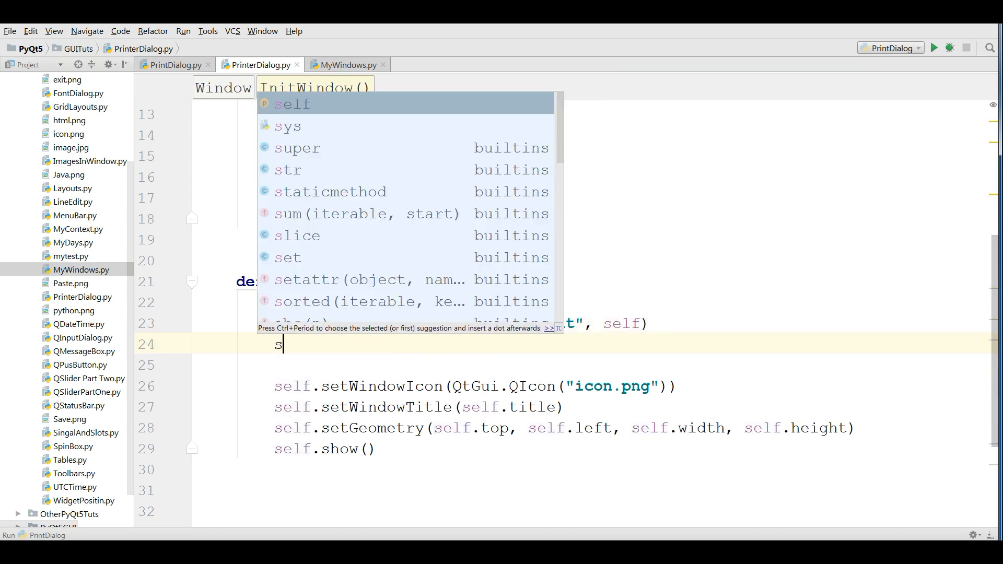
pyautogui.write('elf.button.setGeometry(')
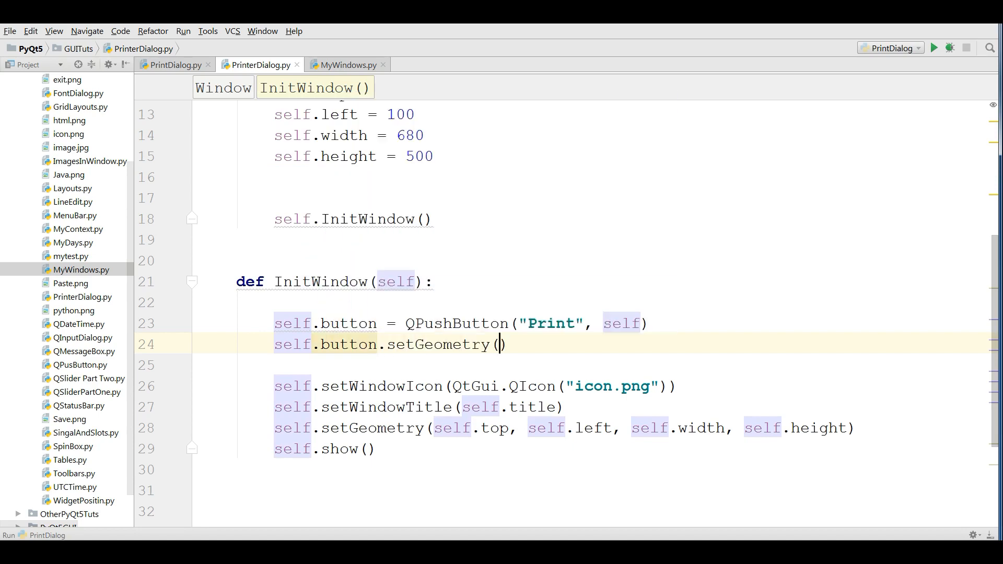
pyautogui.write('100')
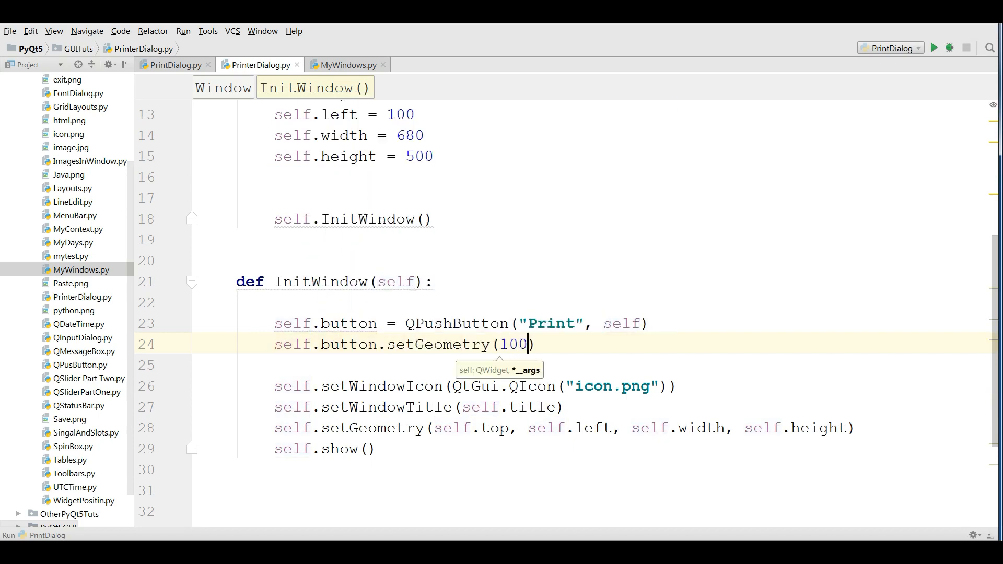
pyautogui.write(',100,10')
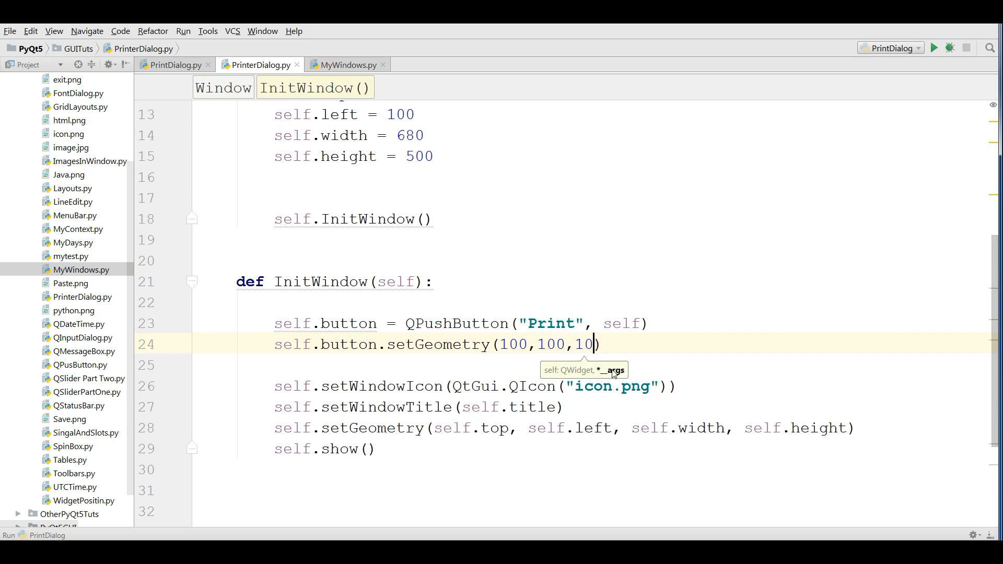
pyautogui.write('0,50')
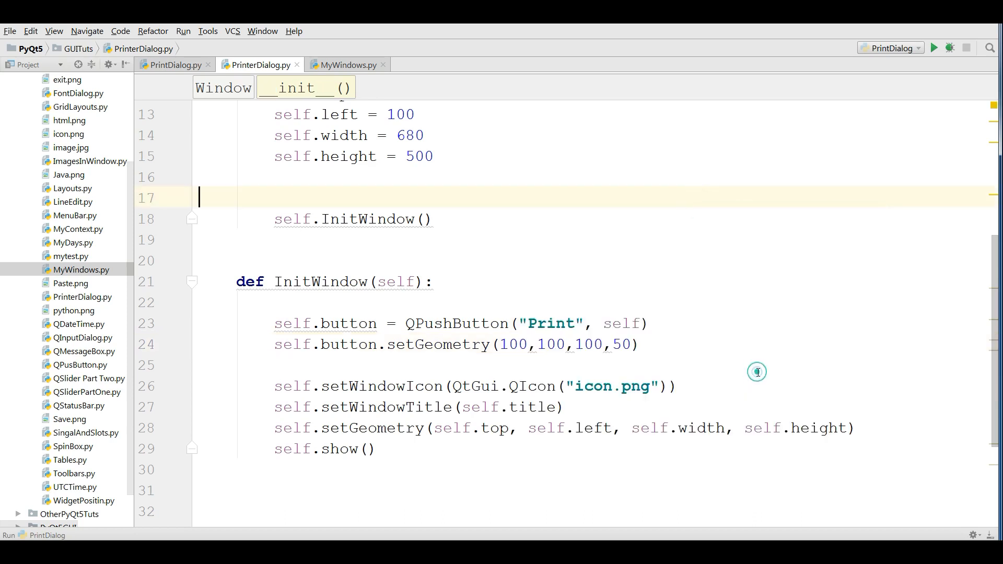
pyautogui.click(933, 48)
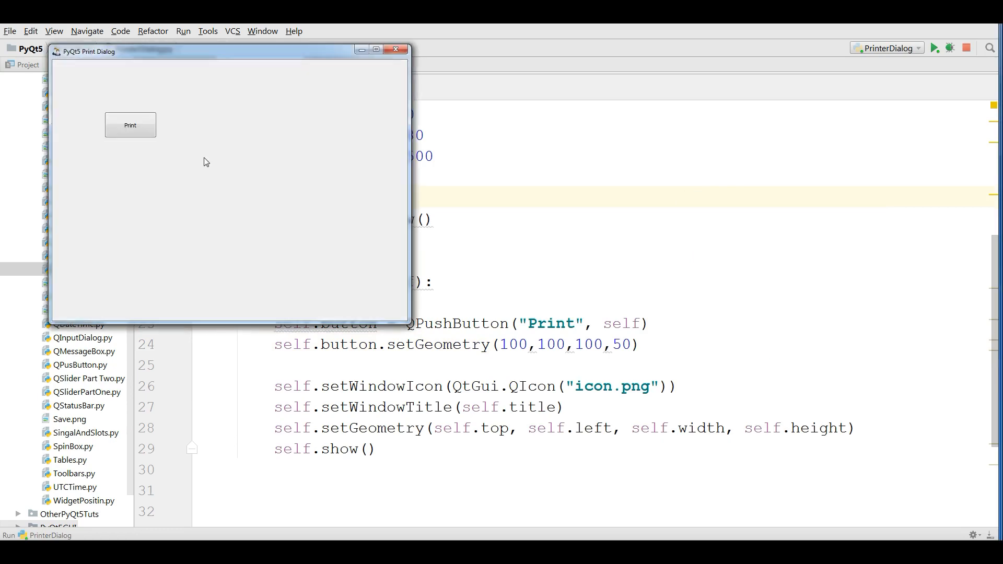
pyautogui.moveTo(260, 56)
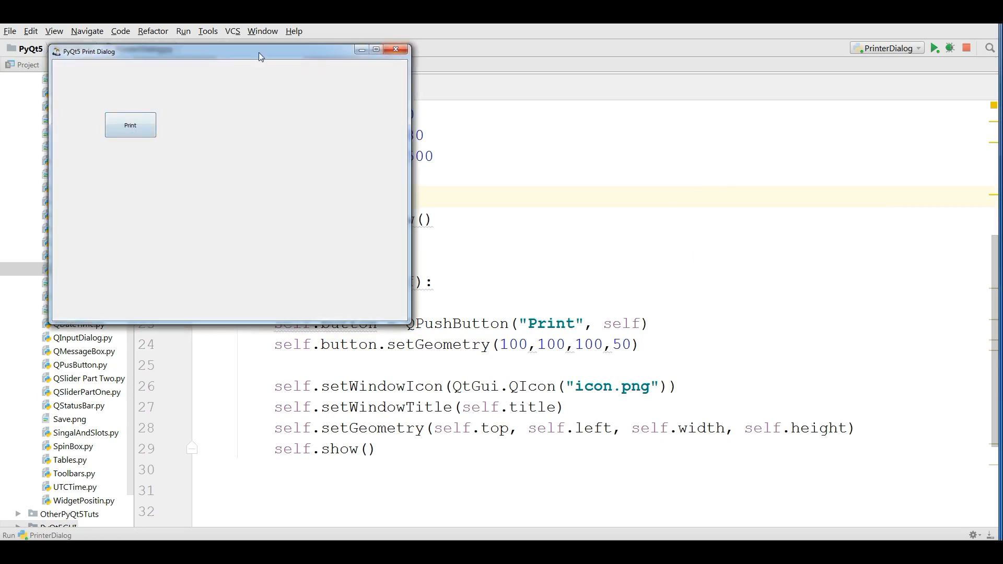
pyautogui.click(396, 49)
pyautogui.write('self')
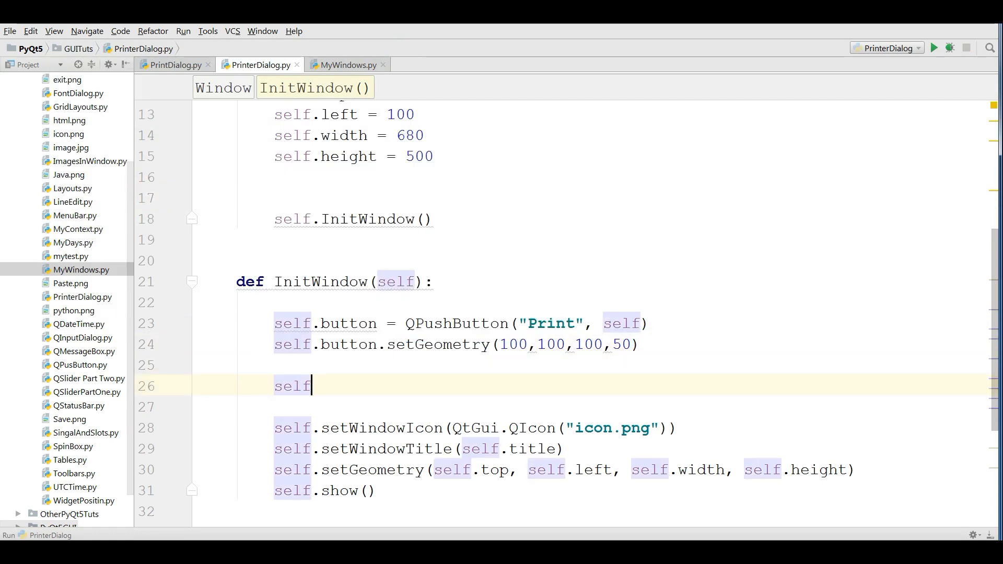
# Create self.textedit as a QTextEdit in InitWindow.
pyautogui.write('.te')
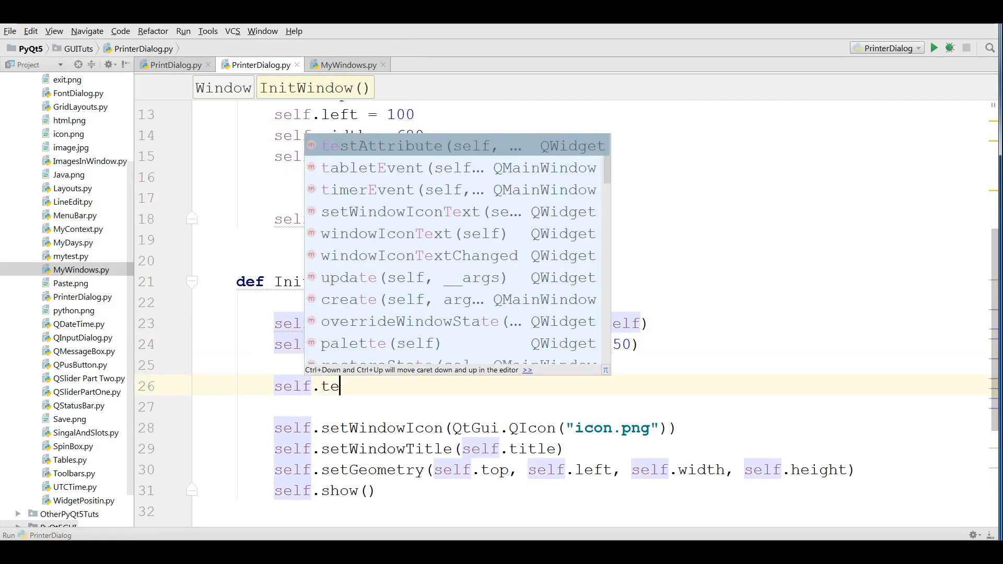
pyautogui.write('xtedit =')
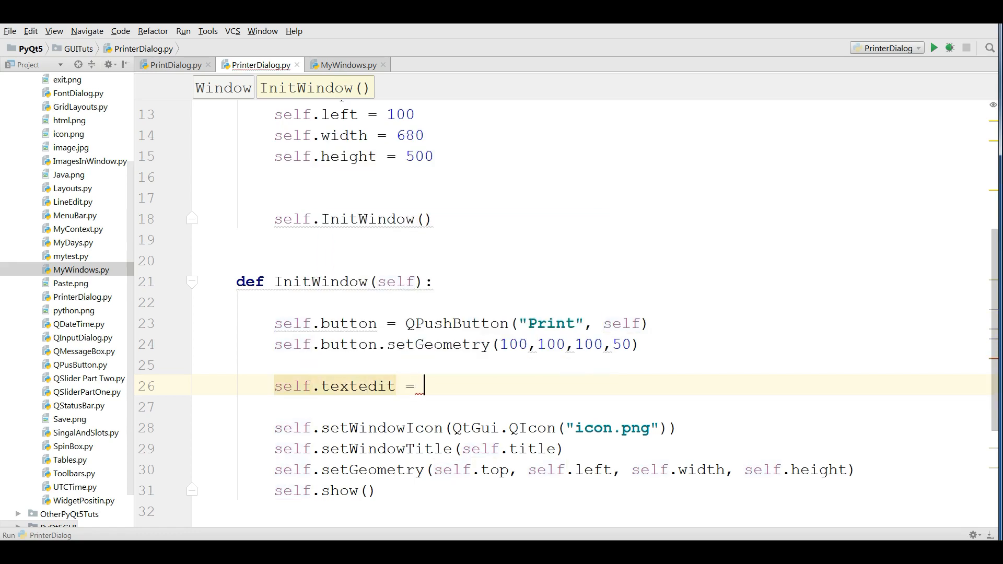
pyautogui.write('QTextEdit')
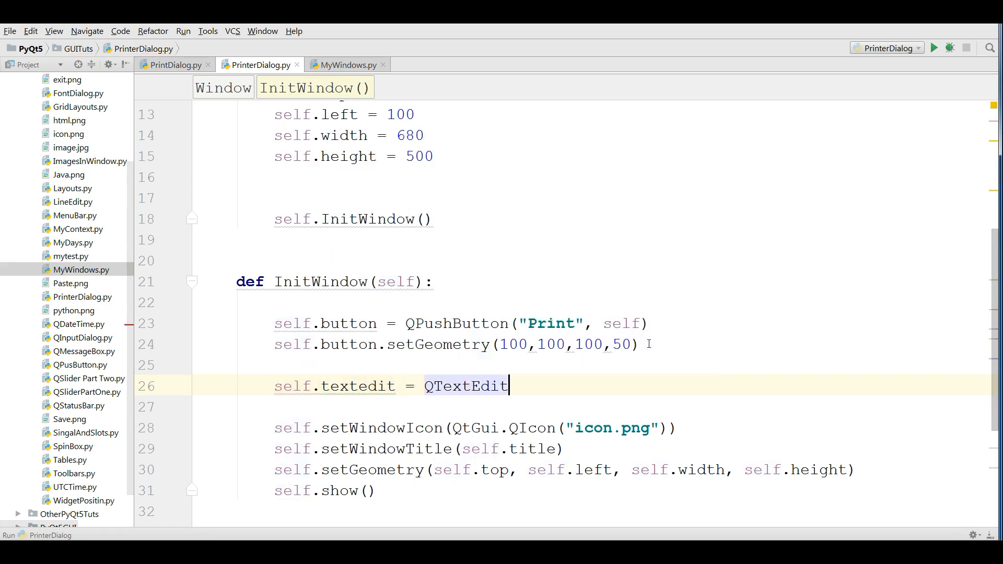
pyautogui.write('(self)')
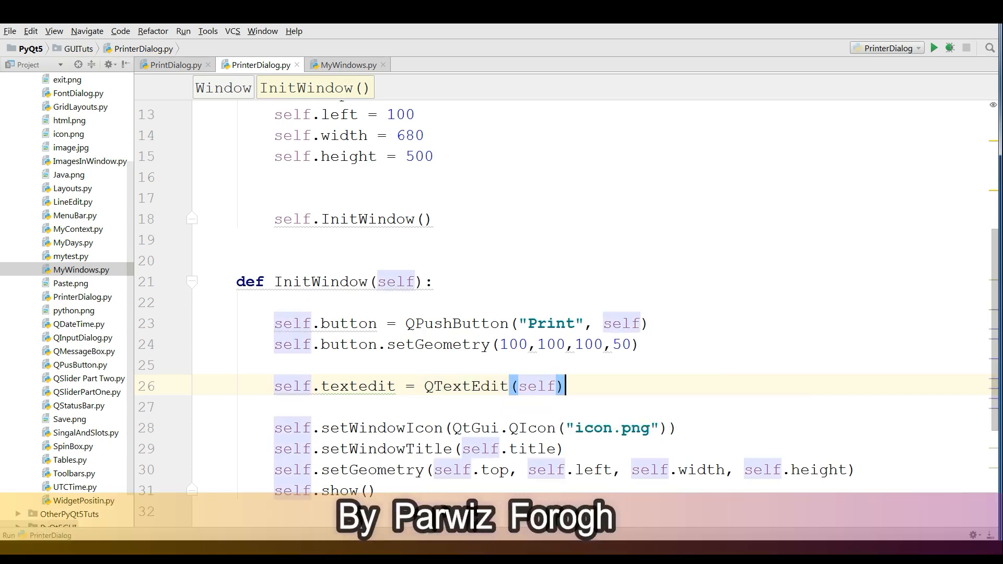
# Set the text edit geometry to 100,150,200,200 and run the script.
pyautogui.write('self.textedit.')
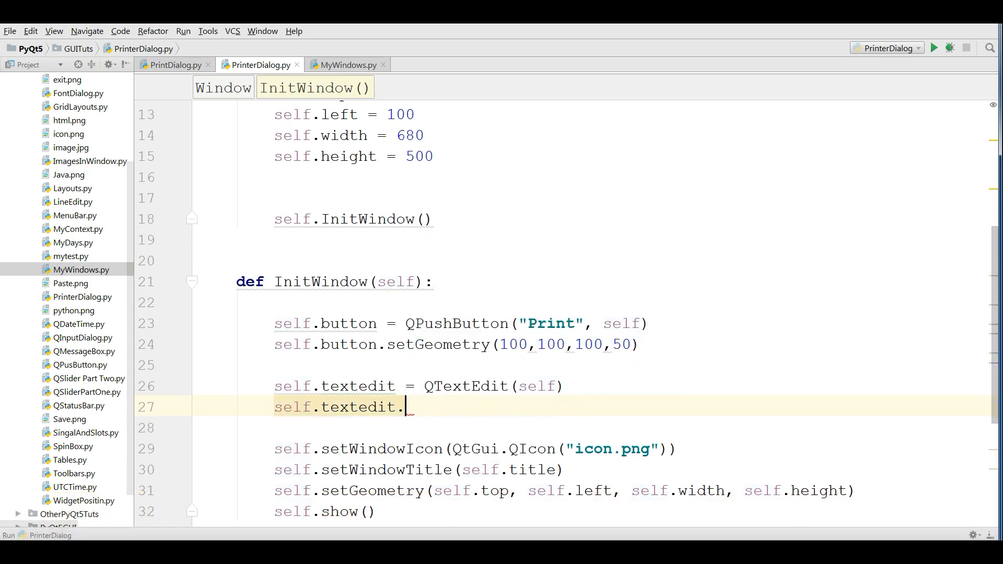
pyautogui.write('setGeometry(')
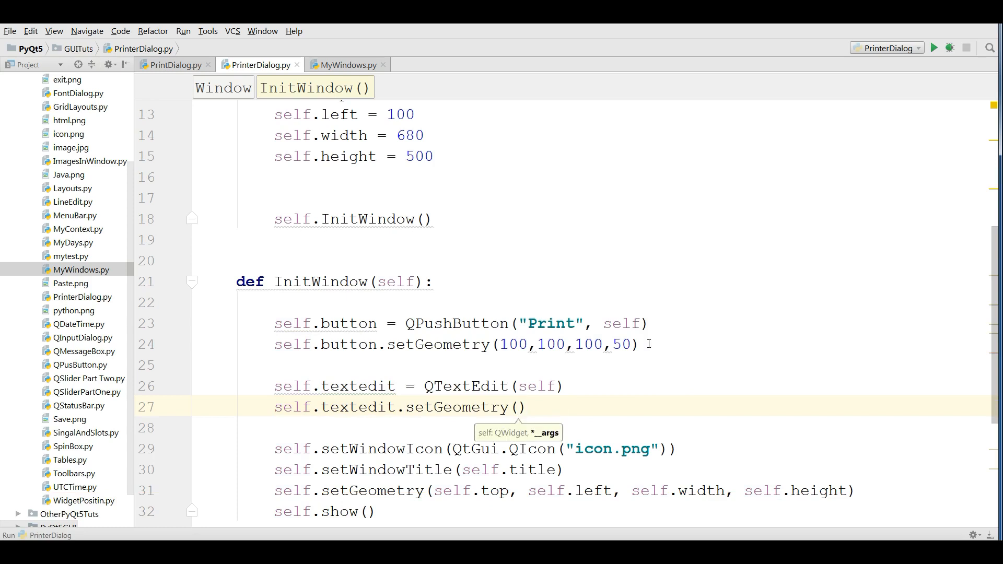
pyautogui.write('100')
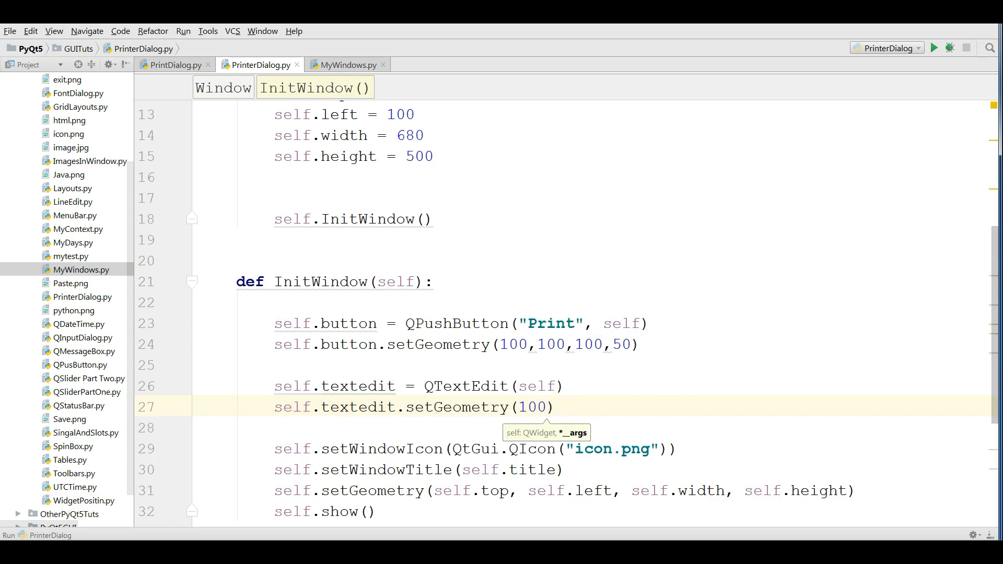
pyautogui.write(',200')
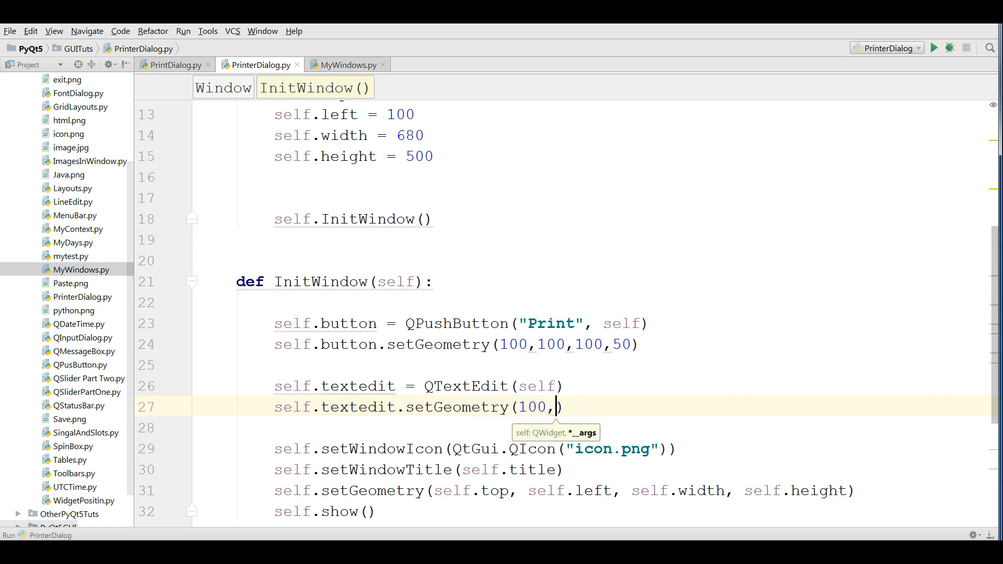
pyautogui.write('150,200')
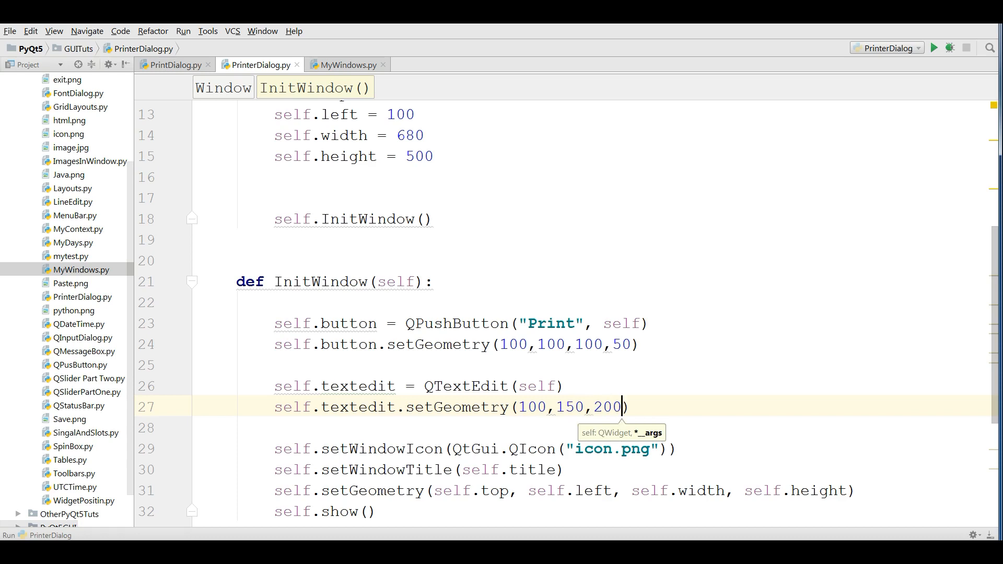
pyautogui.write('2')
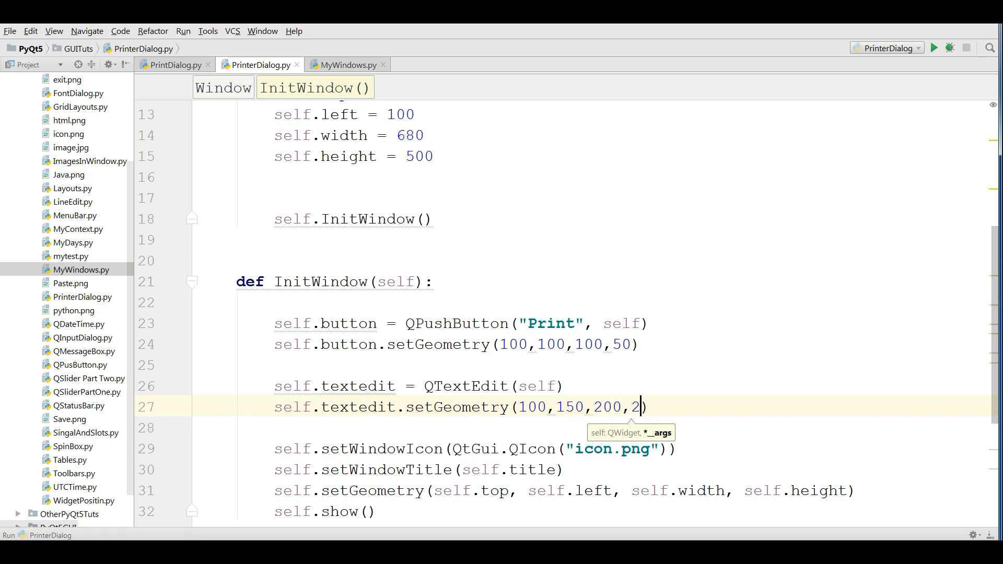
pyautogui.write('00')
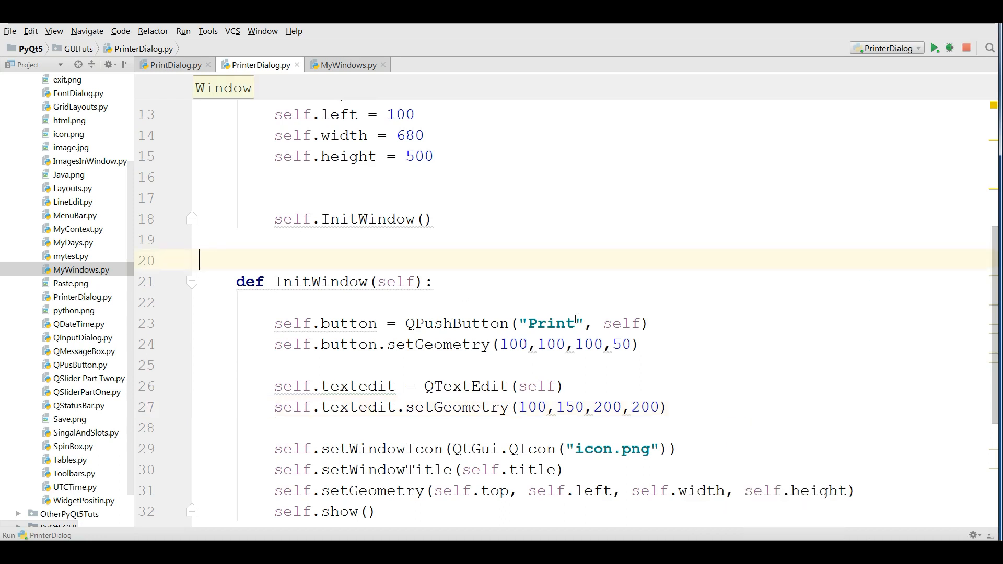
pyautogui.click(934, 48)
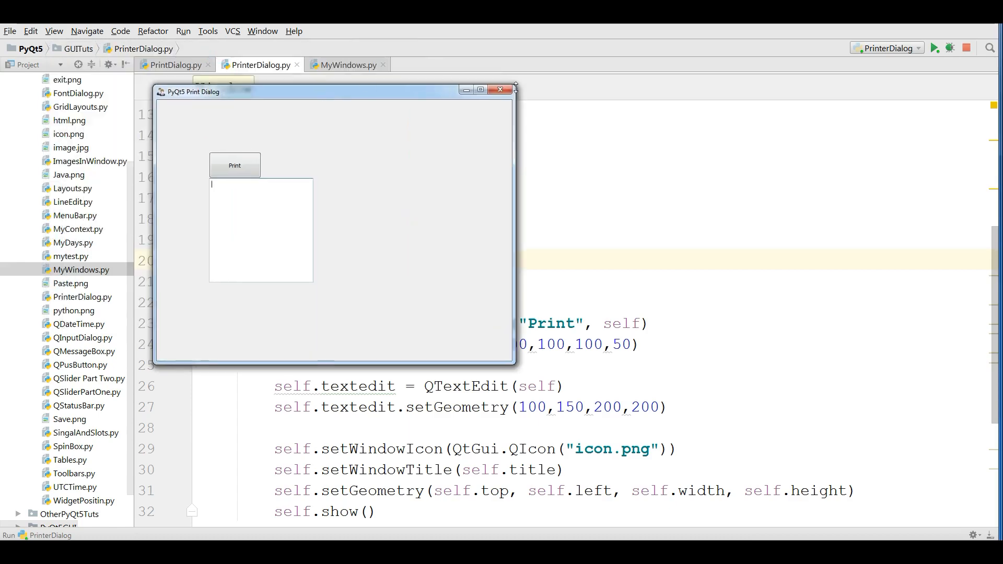
pyautogui.click(501, 90)
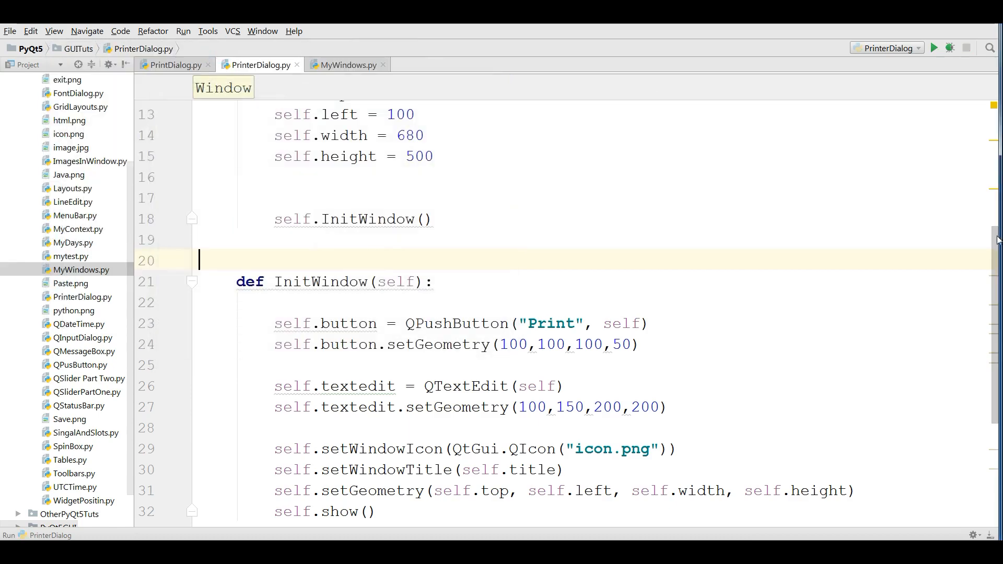
# Define createPrintDialog(self) building printer = QPrinter(QPrinter.HighResolution).
pyautogui.scroll(-3)
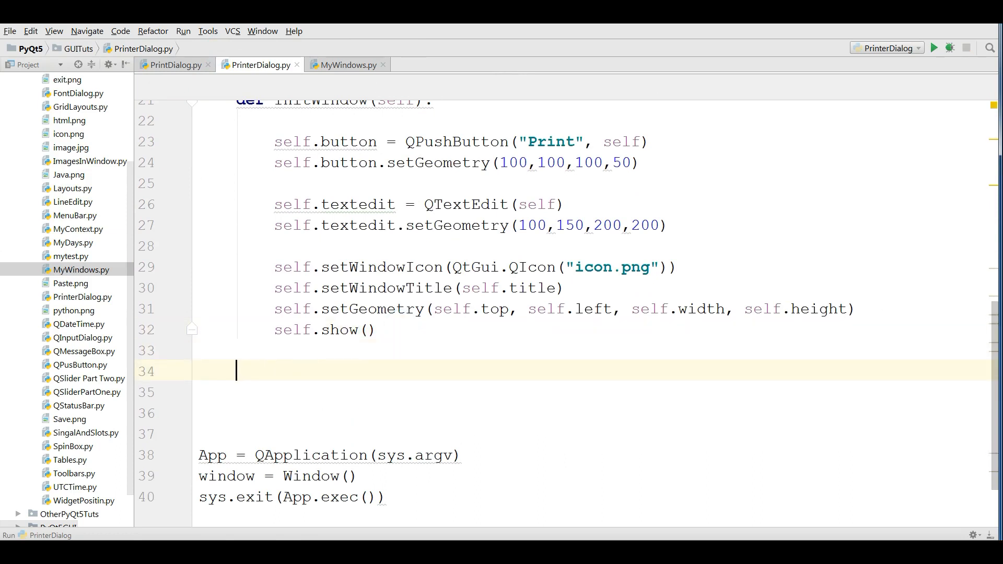
pyautogui.write('def')
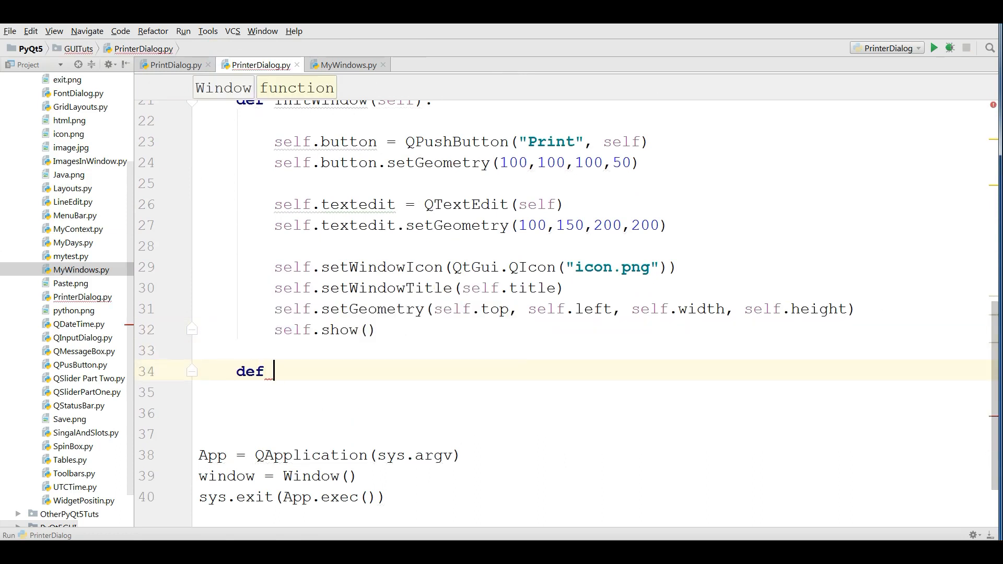
pyautogui.write('create')
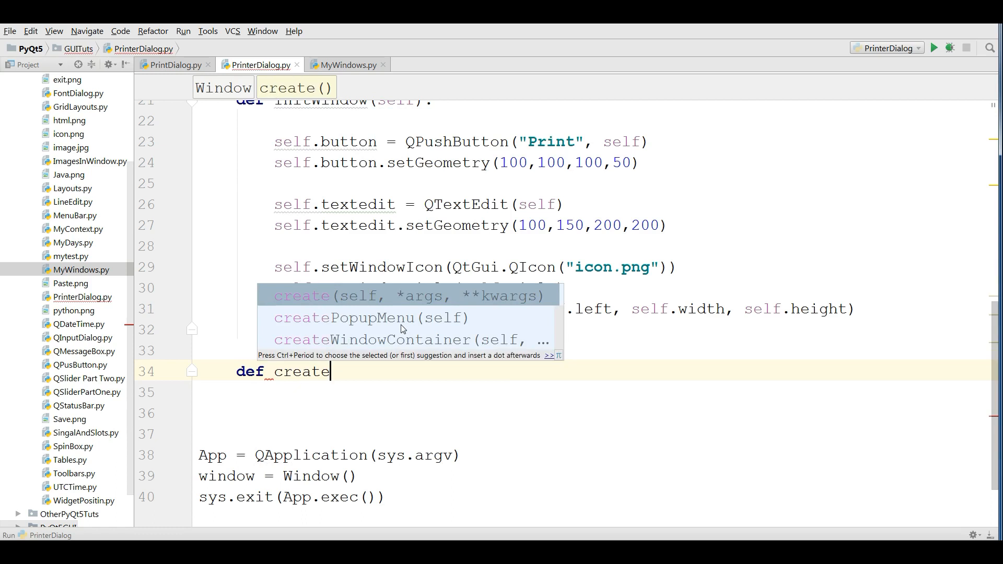
pyautogui.write('PrinDialog')
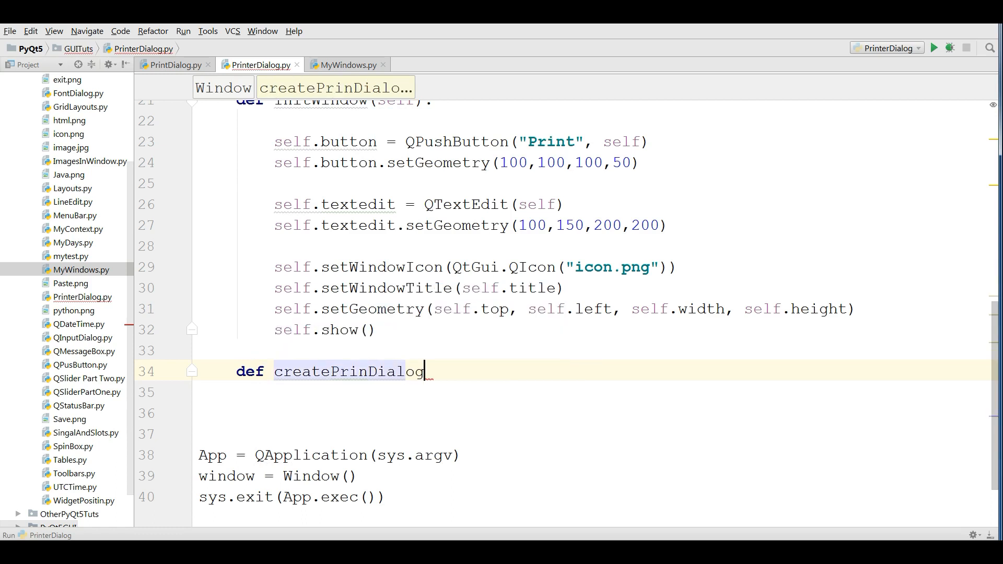
pyautogui.write('(self):')
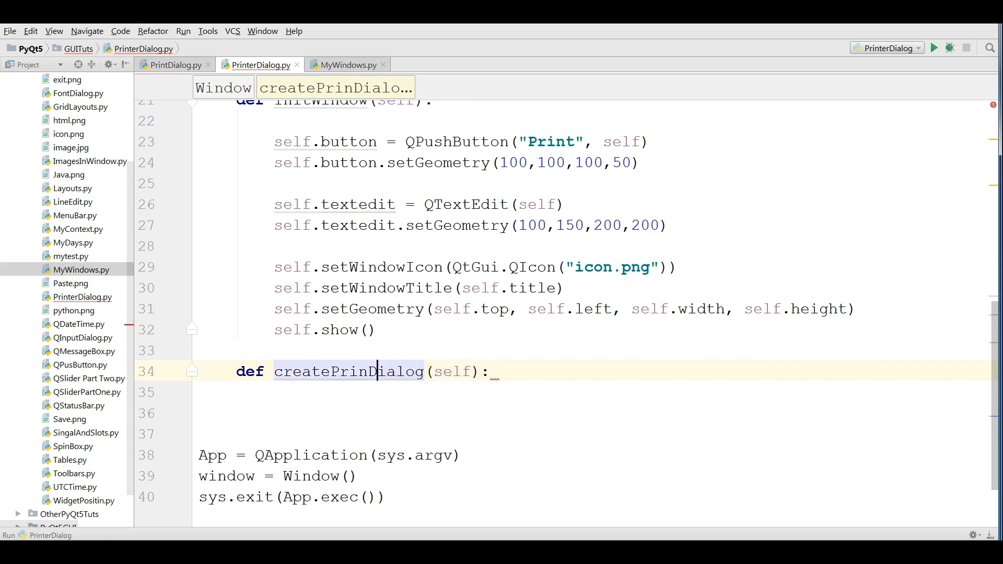
pyautogui.write('t')
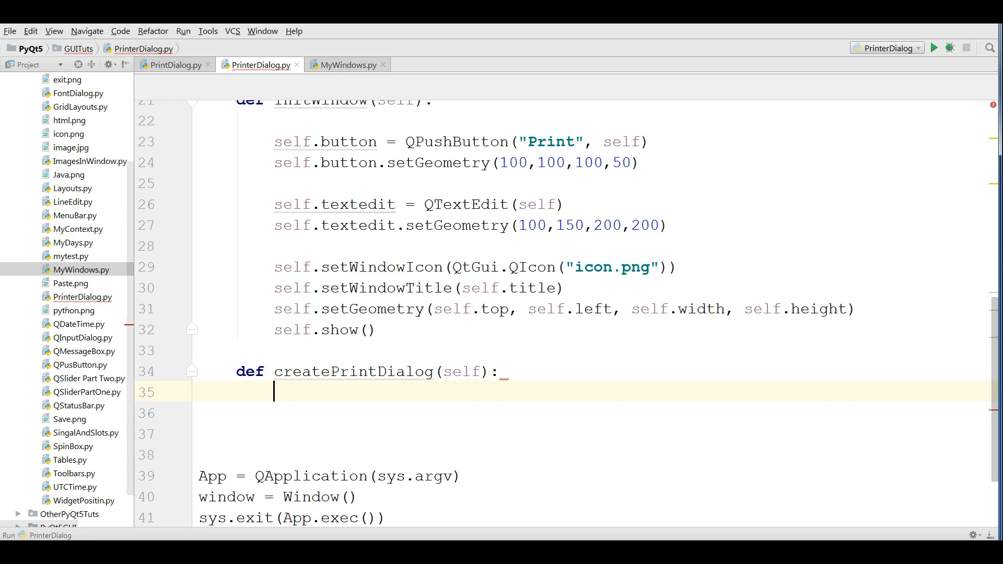
pyautogui.write('print')
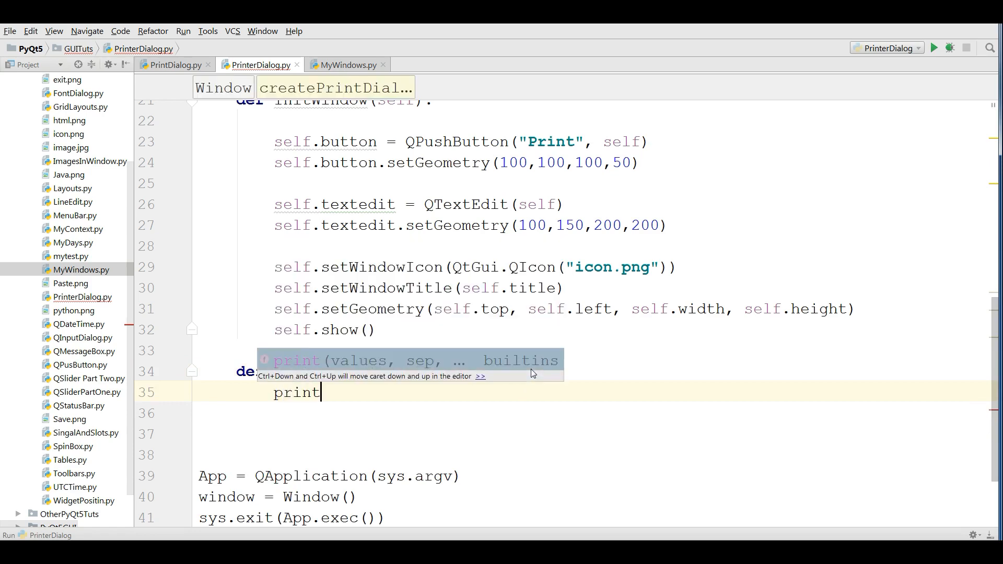
pyautogui.write('printer = QP')
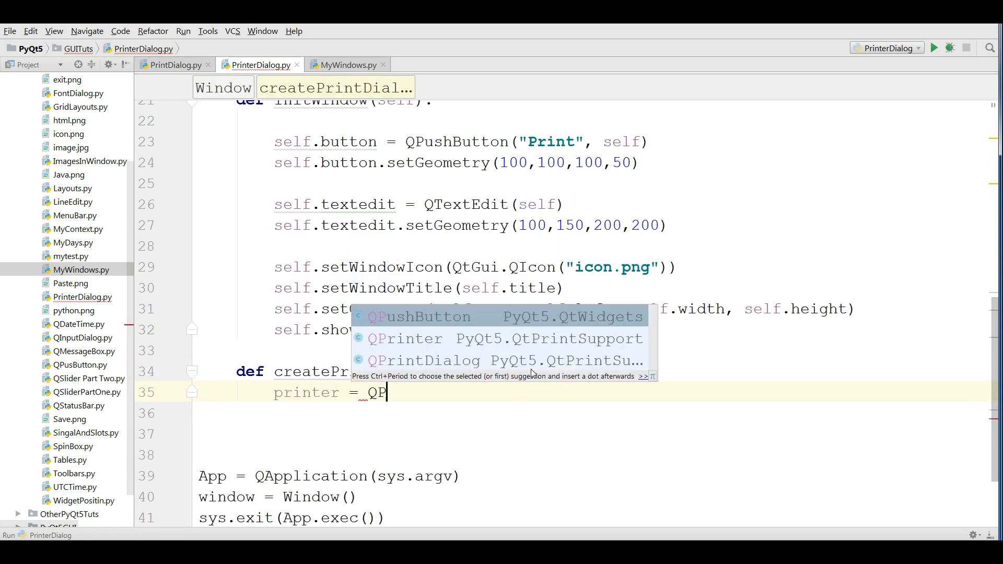
pyautogui.click(405, 338)
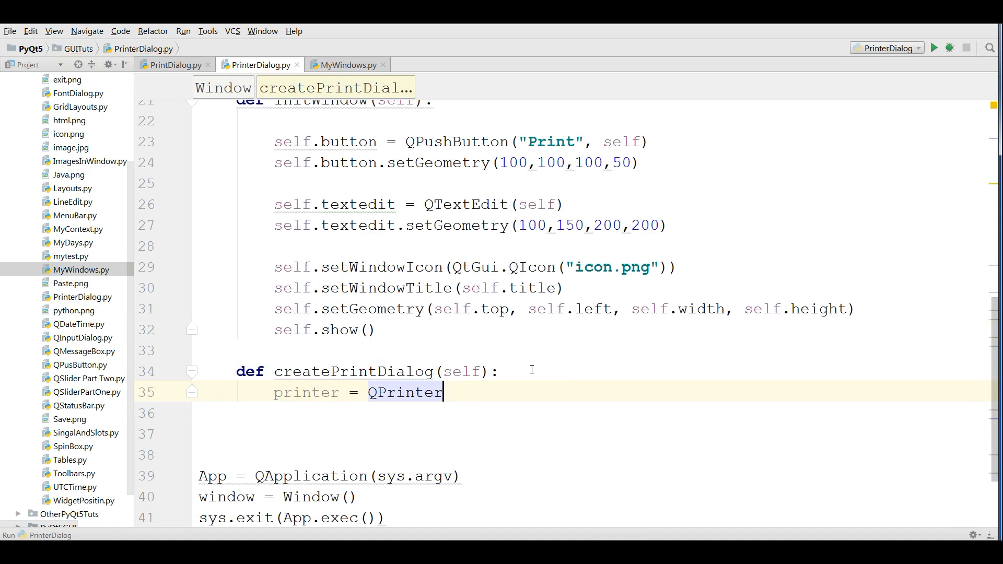
pyautogui.write('(QPrinter.HighResolution')
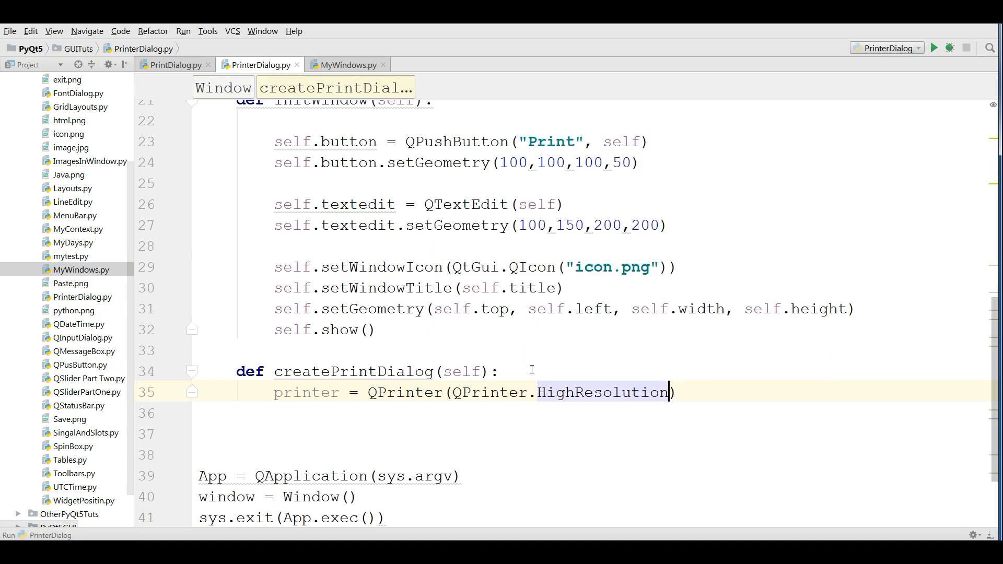
# Create dialog = QPrintDialog(printer, self) and begin the if dialog.exec_() == QPrintDialog.Accepted check.
pyautogui.write('dia')
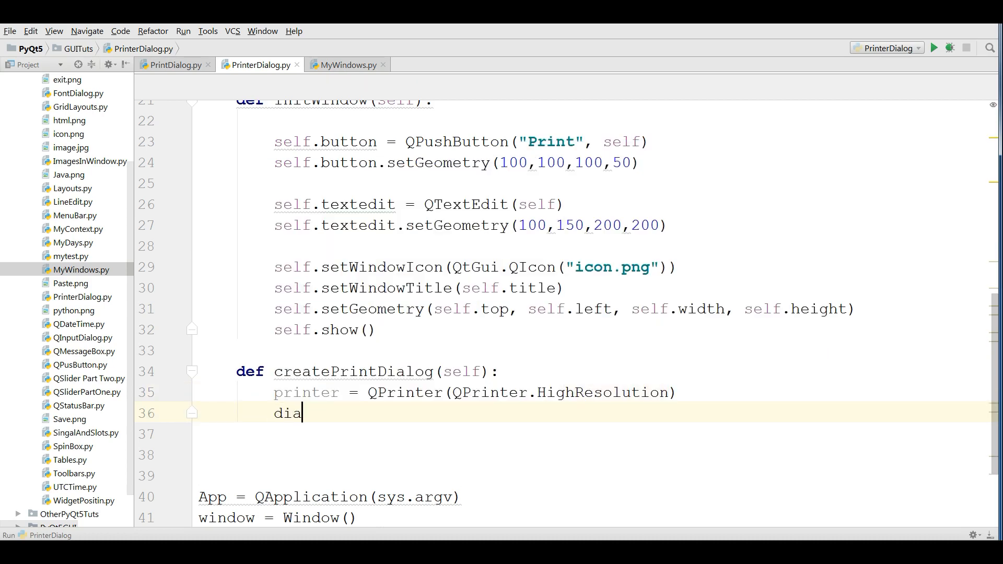
pyautogui.write('log = QPrintDialog')
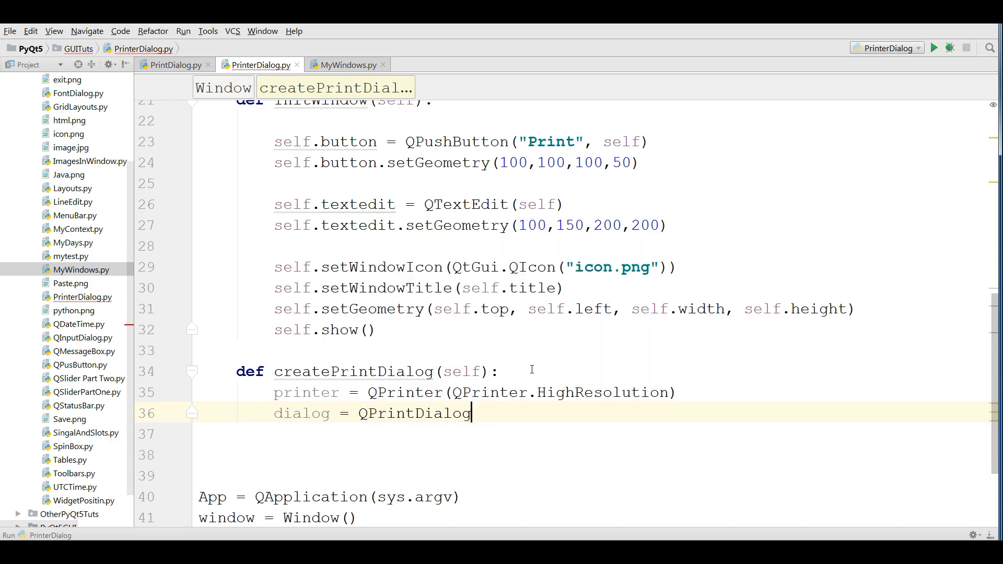
pyautogui.write('(printer)')
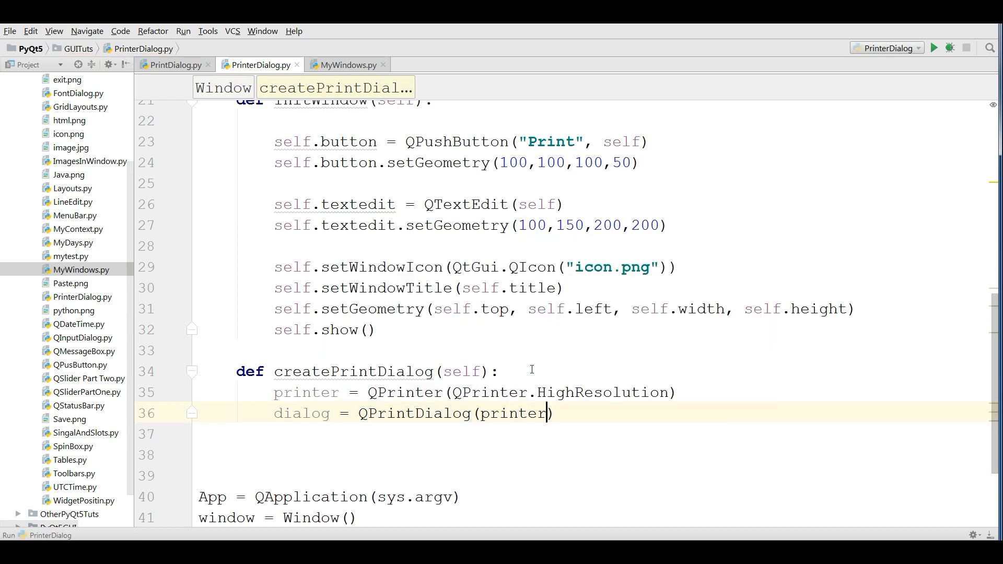
pyautogui.write(', self')
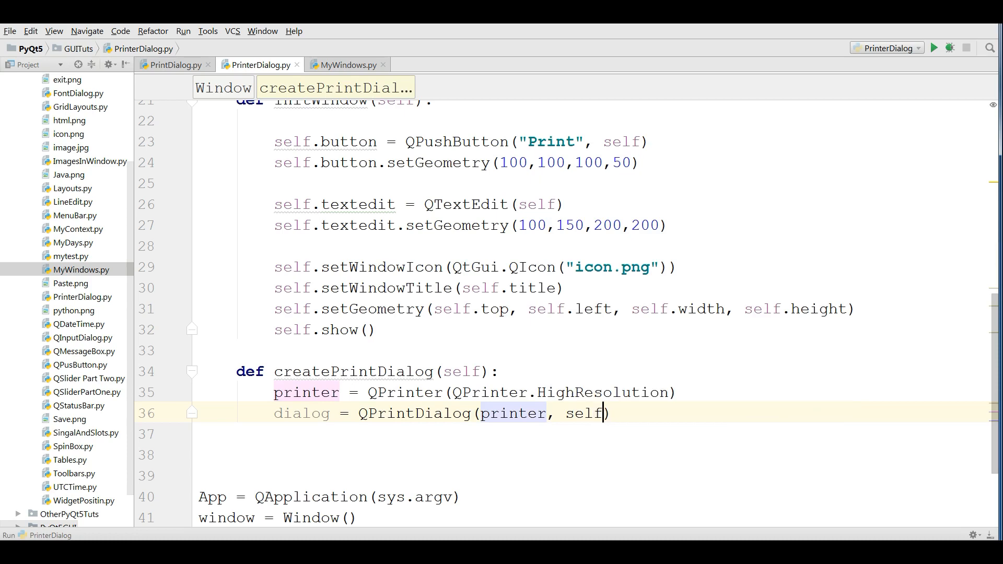
pyautogui.write('if')
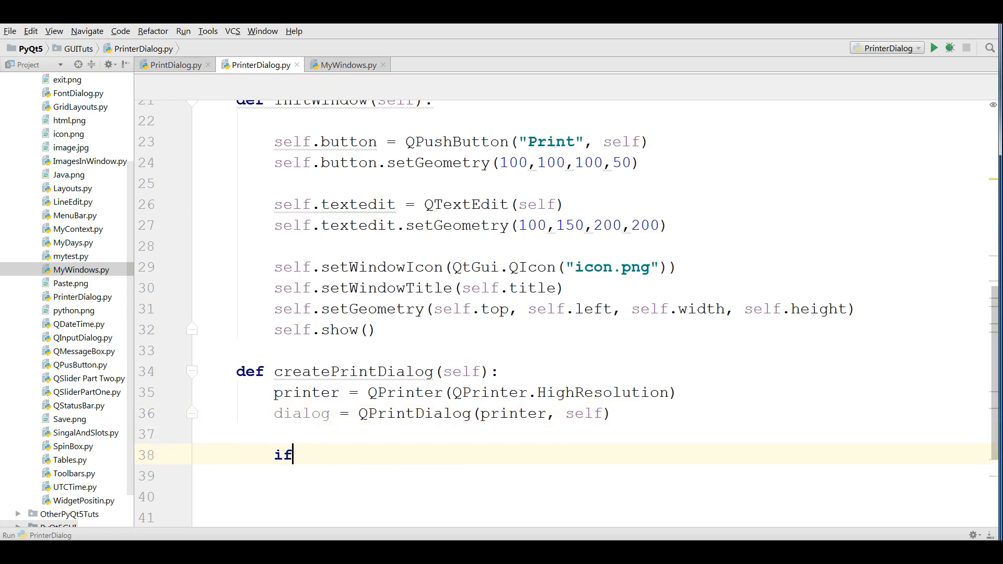
pyautogui.write('dialog')
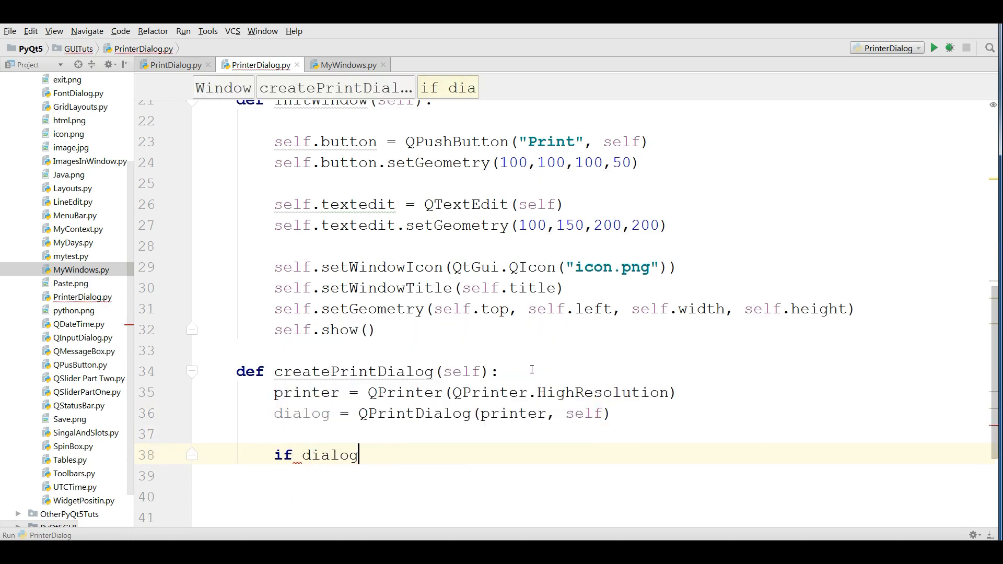
pyautogui.write('.exec_() ==')
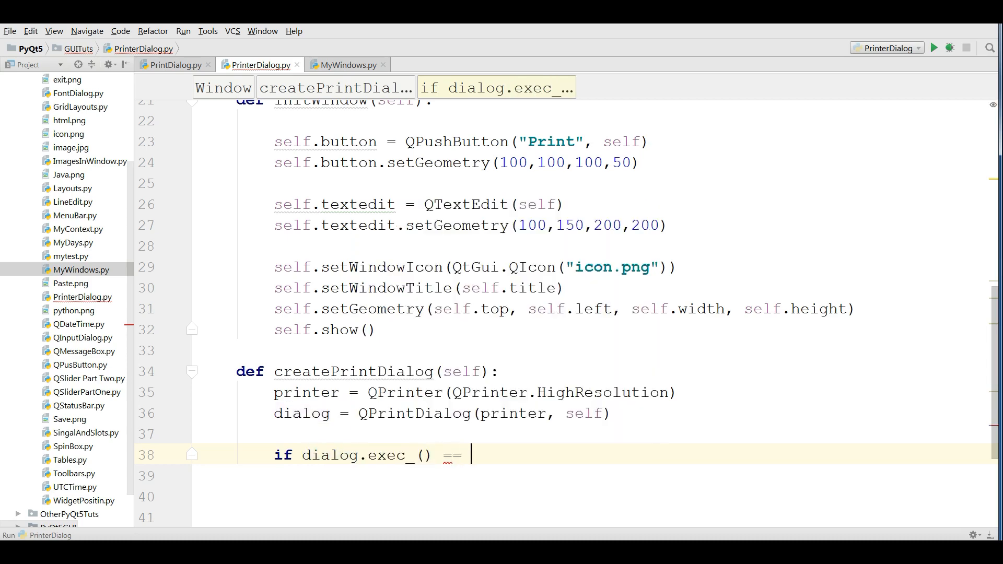
pyautogui.write('QPrintDialog.Accepted:')
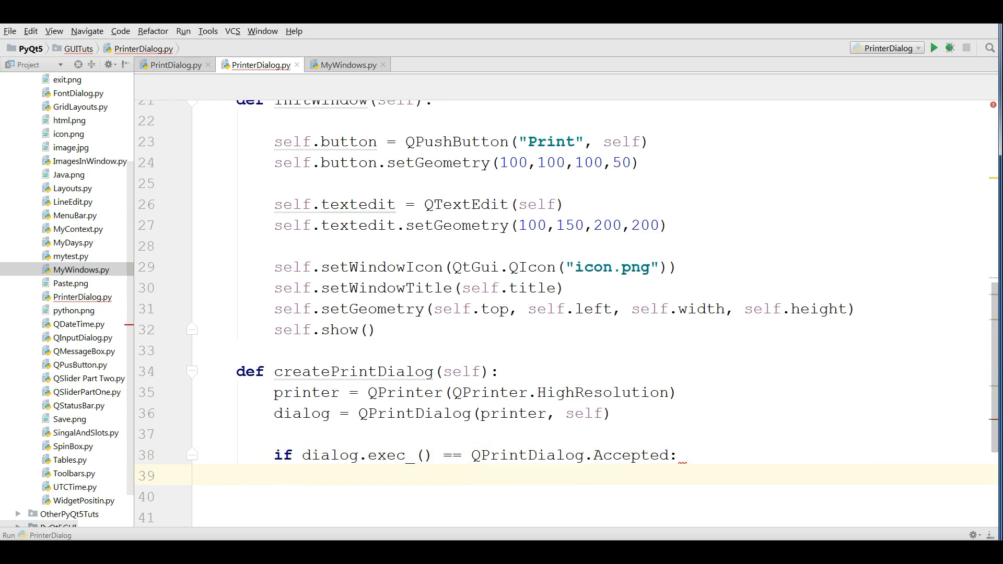
# Inside the accepted branch, add self.textedit.print_(printer) to print the text edit's contents.
pyautogui.scroll(3)
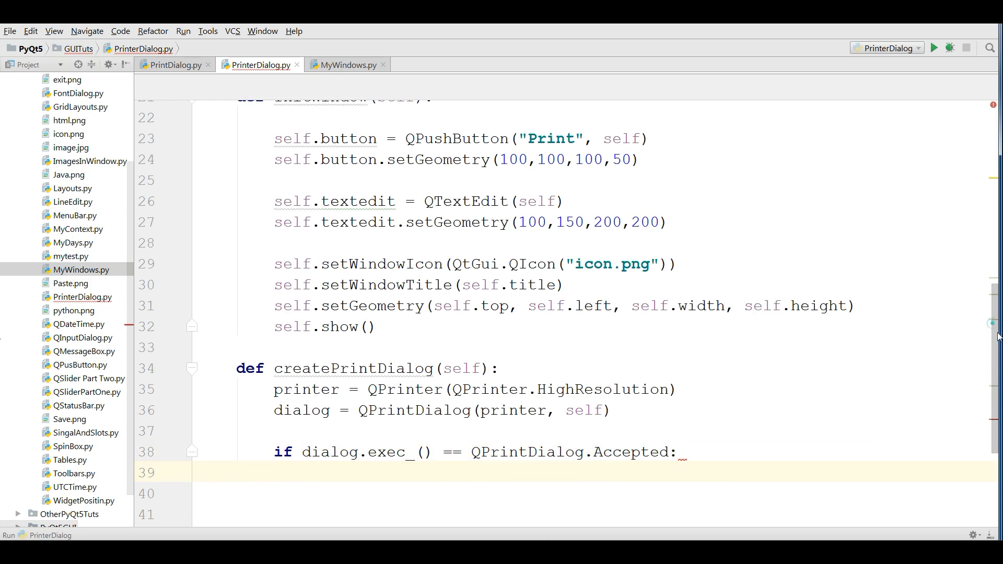
pyautogui.write('self')
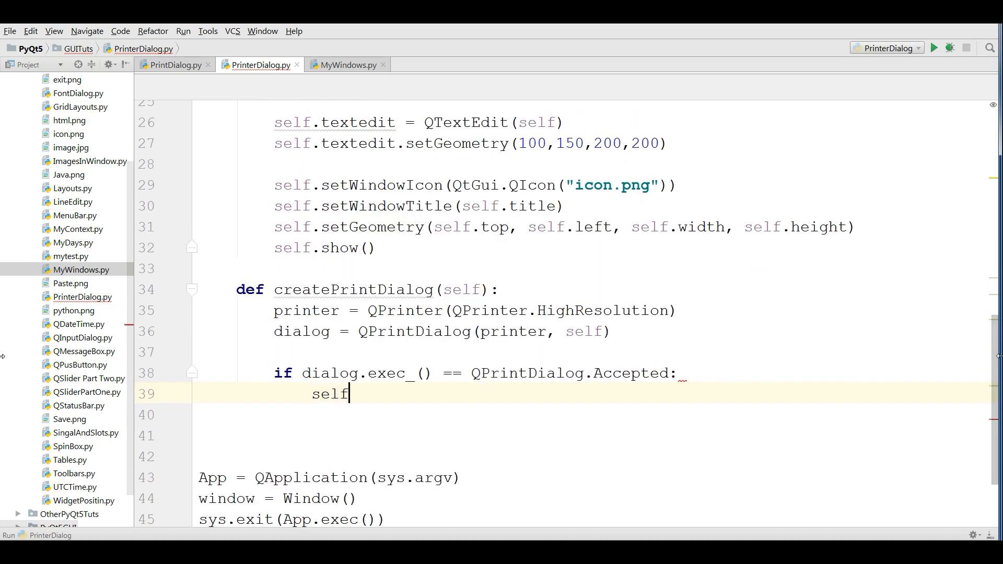
pyautogui.write('.textedit')
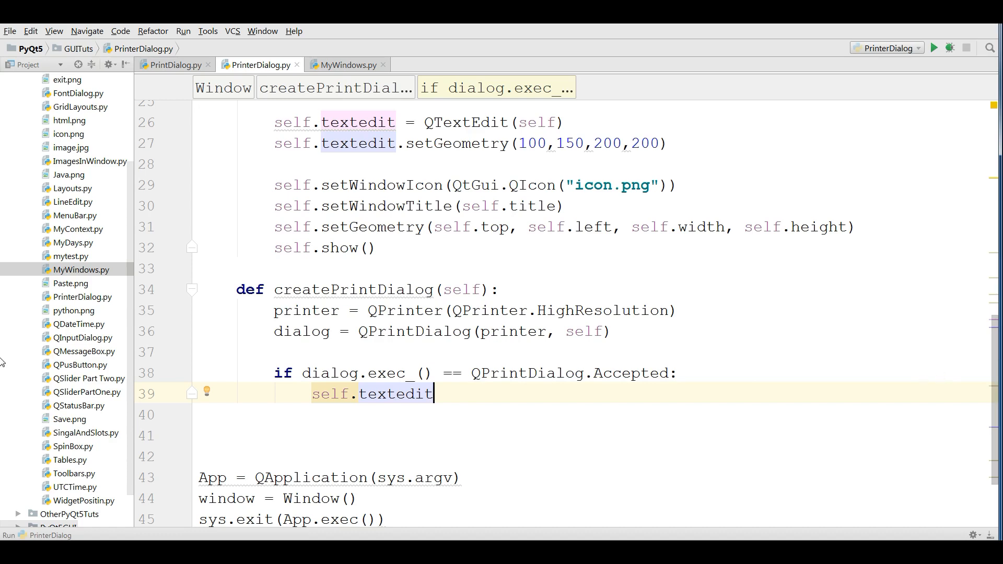
pyautogui.write('.print_(')
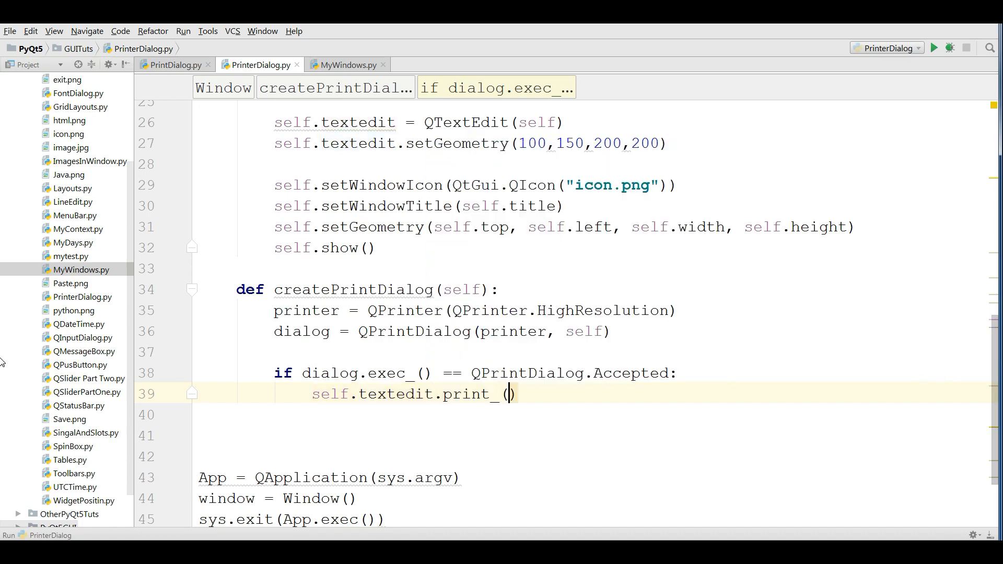
pyautogui.write('p')
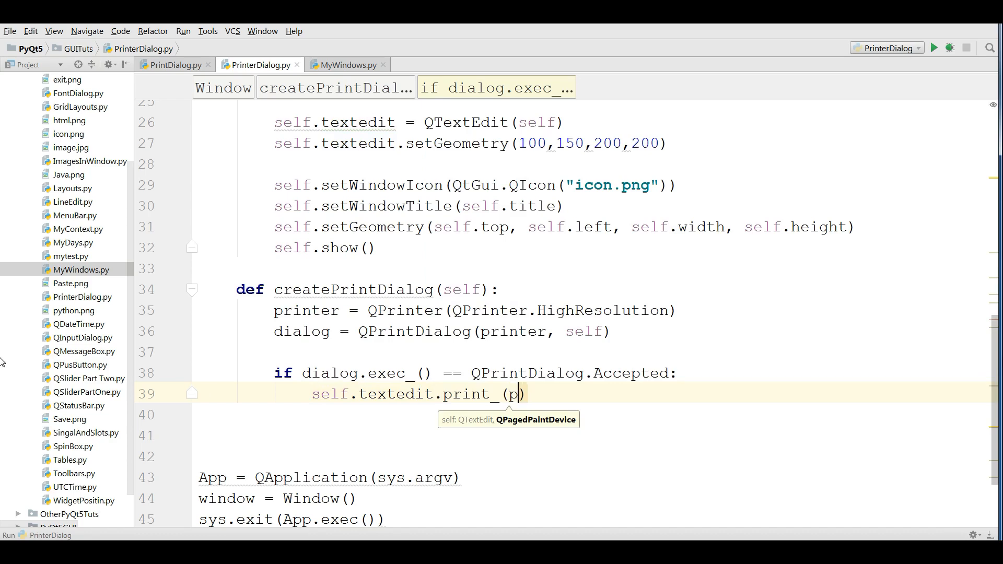
pyautogui.write('rinter')
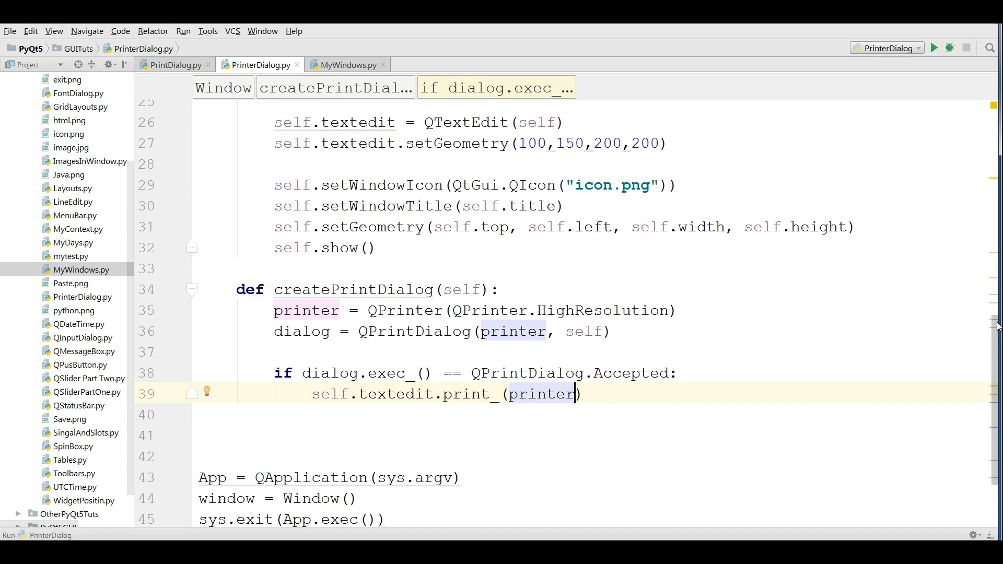
# Below the button geometry in InitWindow, start self.button.clicked.connect(...).
pyautogui.scroll(3)
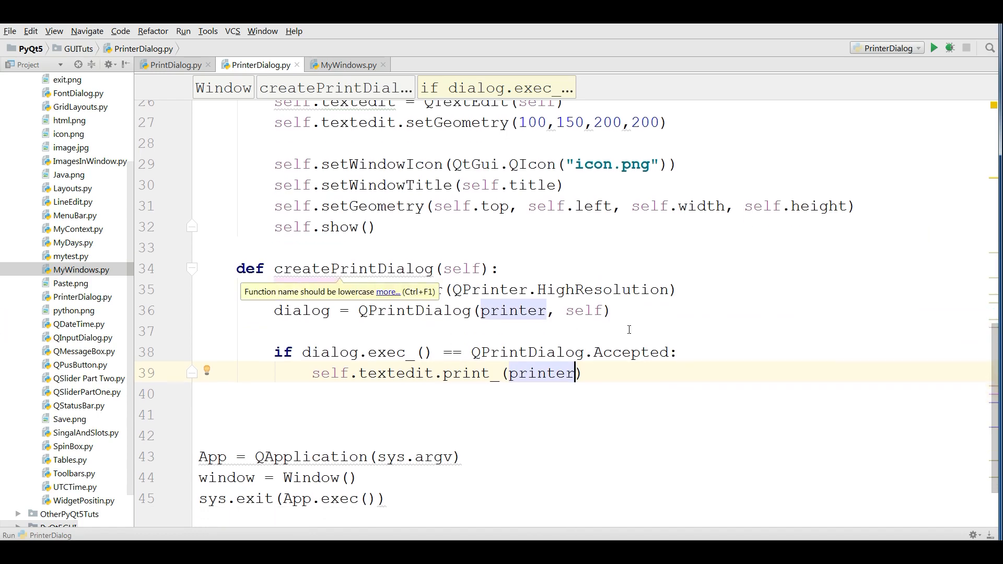
pyautogui.scroll(3)
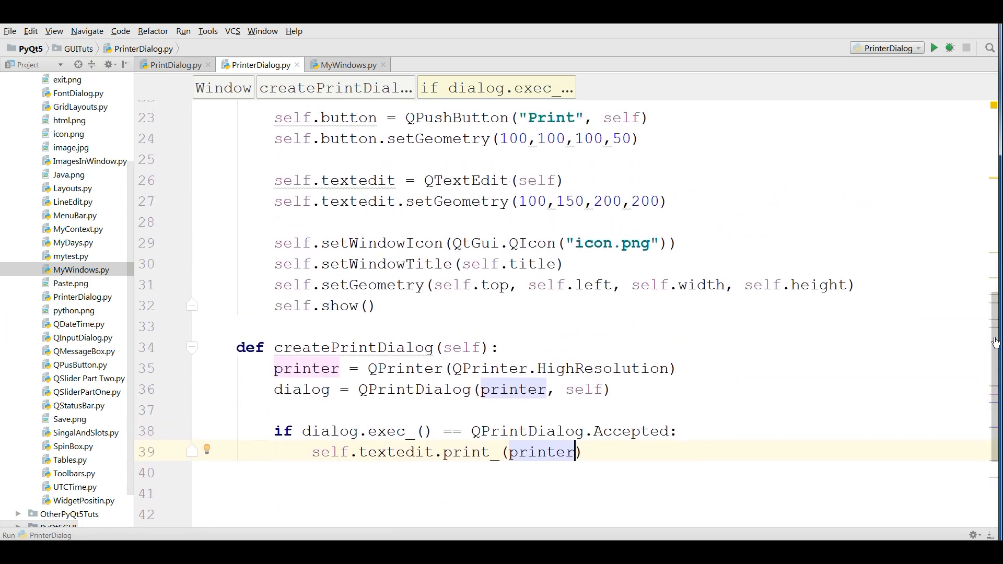
pyautogui.scroll(3)
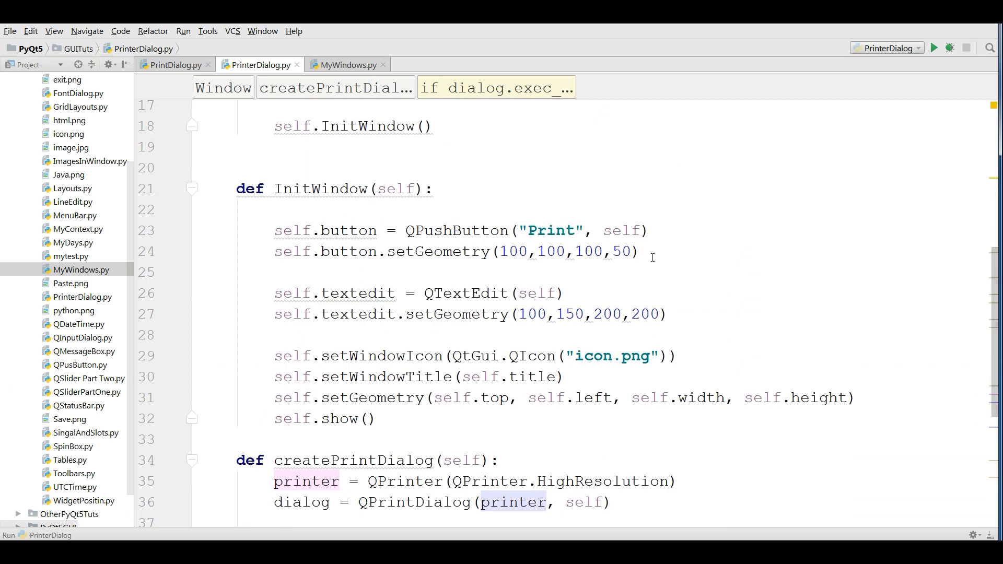
pyautogui.write('sel')
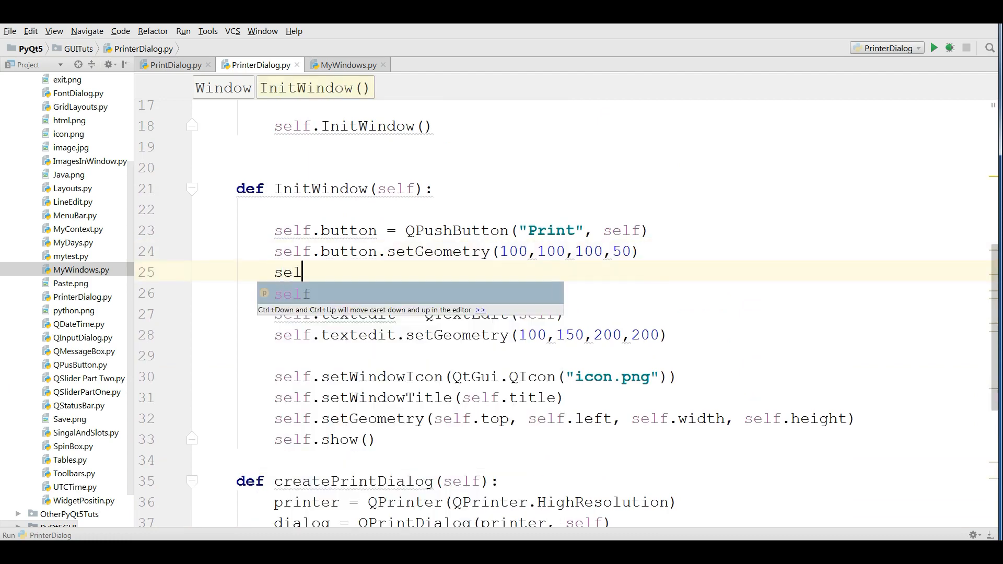
pyautogui.write('f.bu')
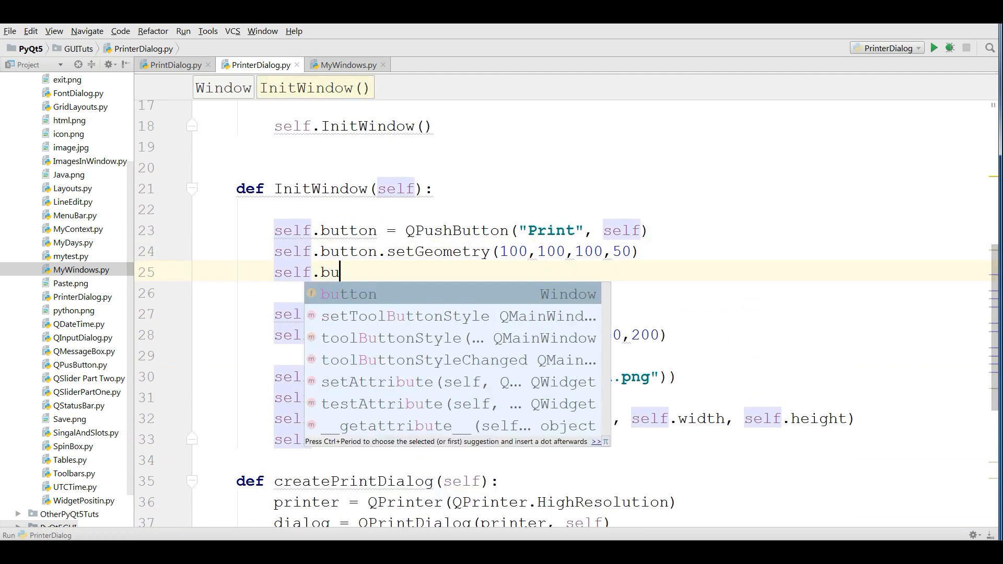
pyautogui.write('tton.clicked(')
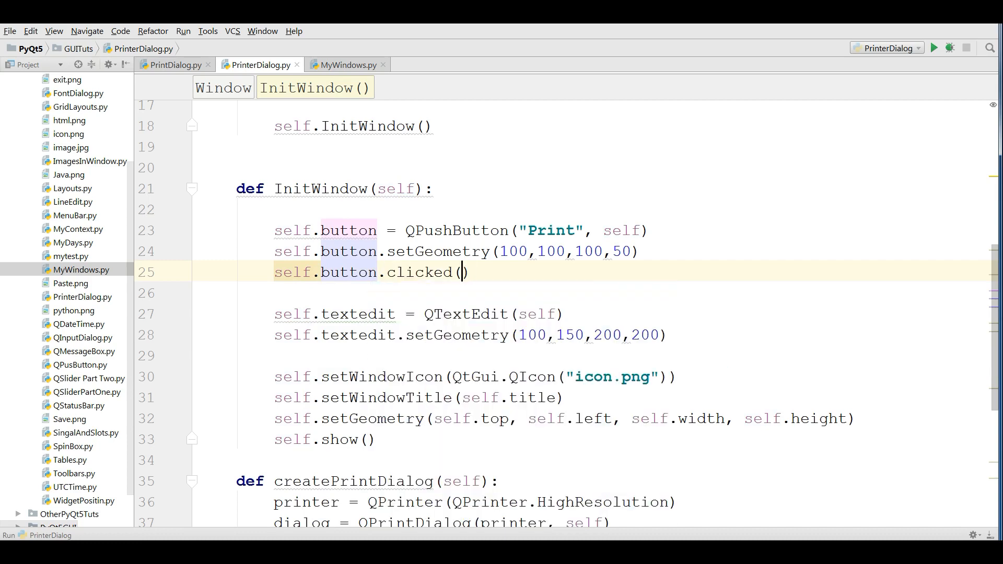
pyautogui.write('.connect')
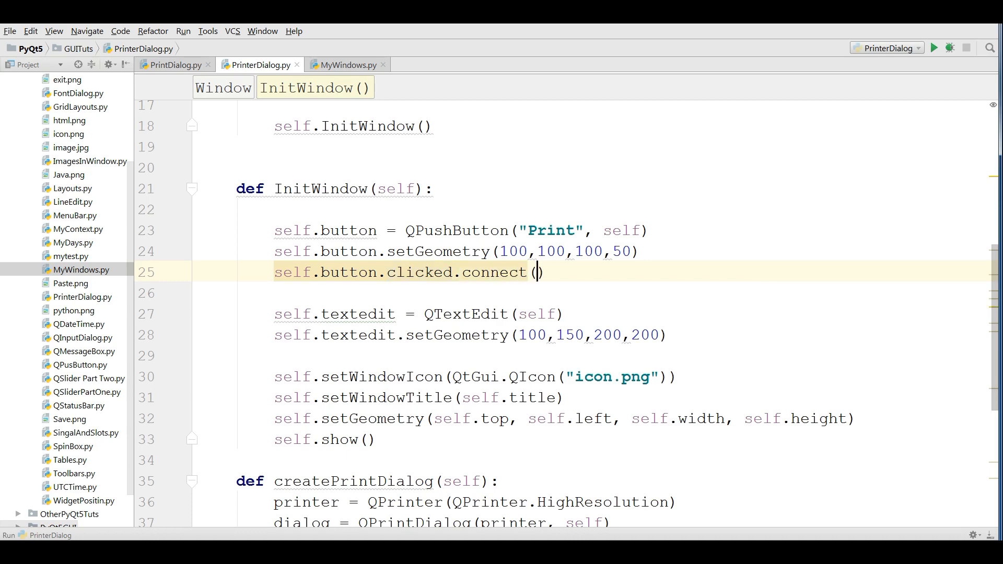
# Pass self.createPrintDialog as the slot from autocomplete, without trailing parentheses.
pyautogui.write('self')
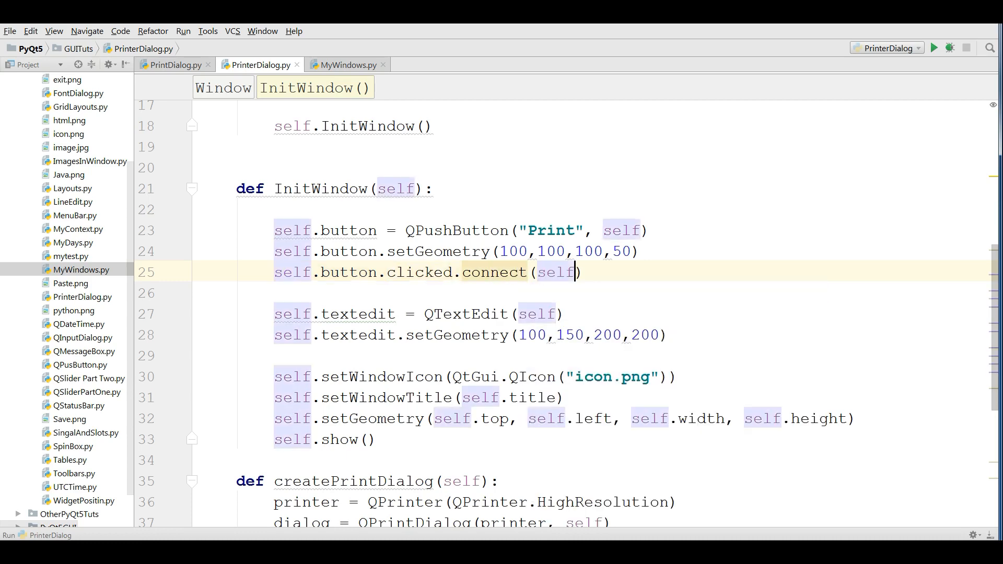
pyautogui.write('cre')
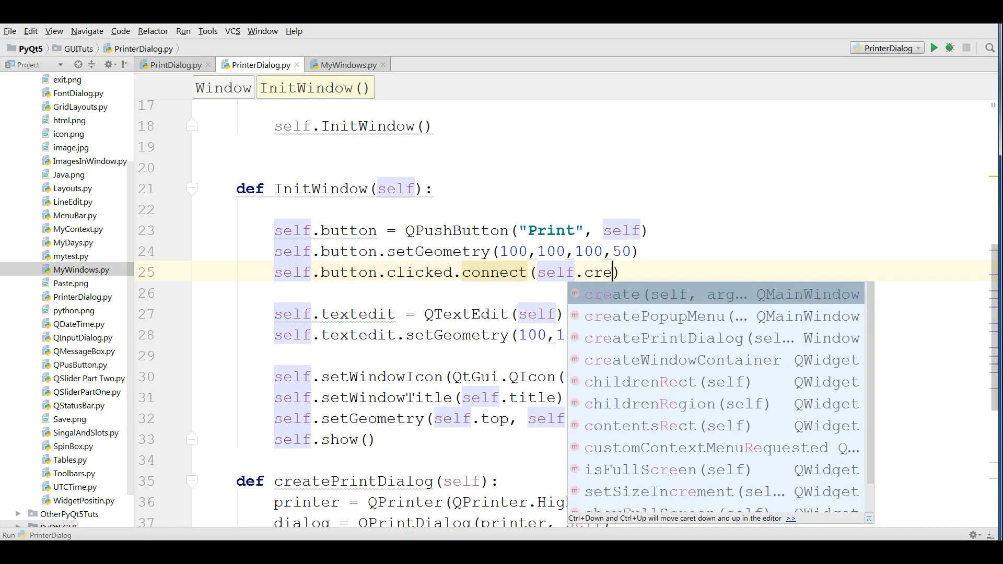
pyautogui.click(680, 338)
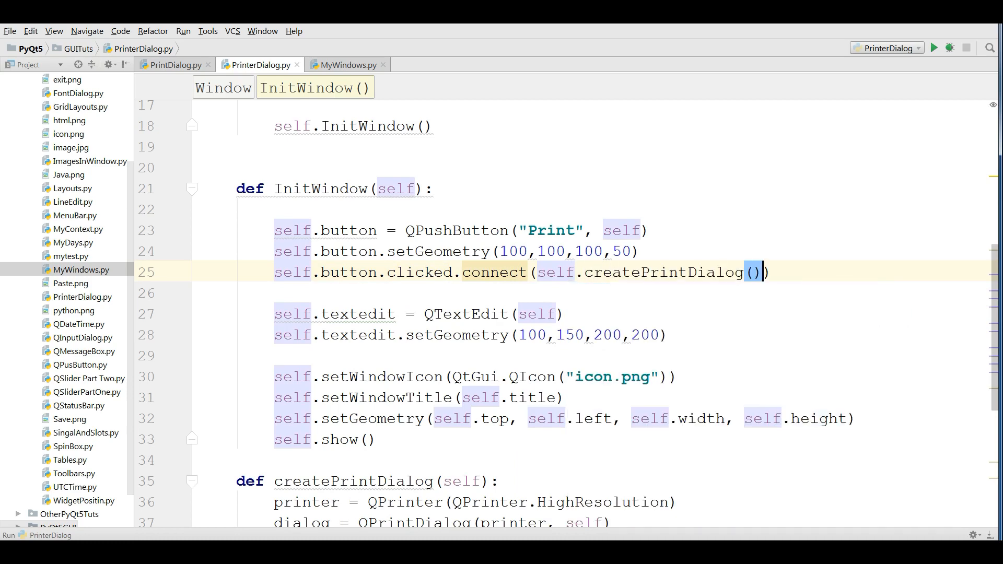
pyautogui.press('backspace')
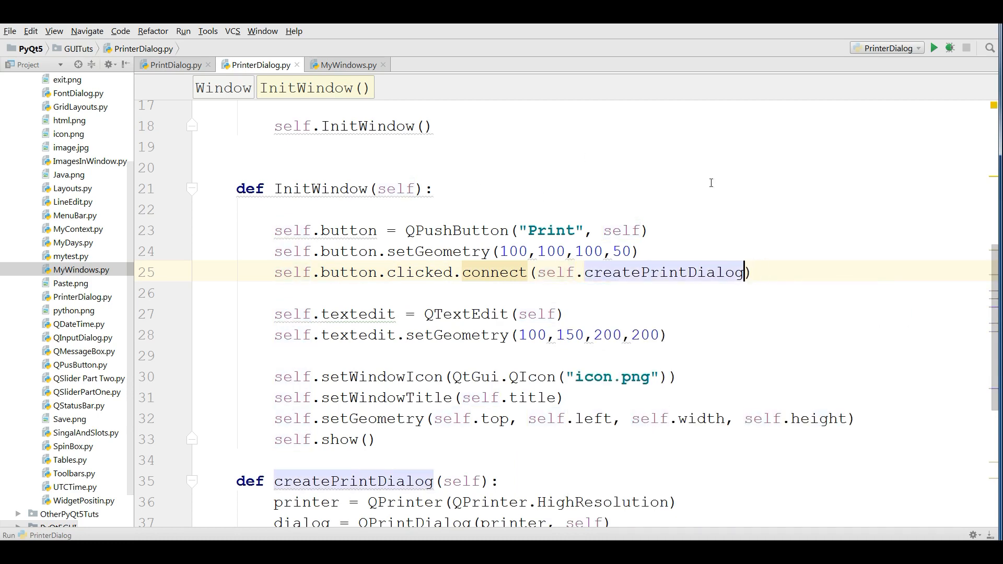
# Scroll through PrinterDialog.py to review the finished code end to end.
pyautogui.scroll(3)
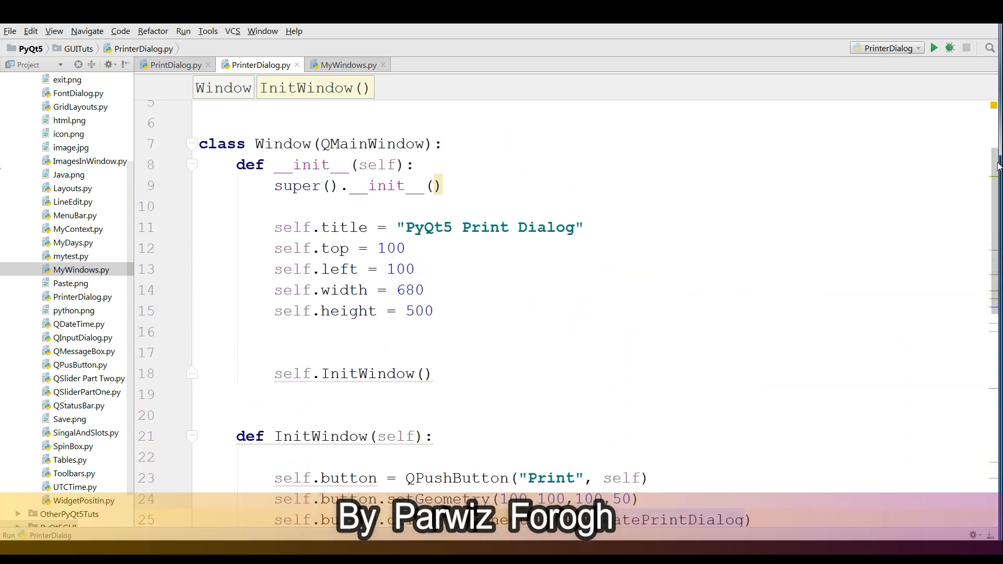
pyautogui.scroll(3)
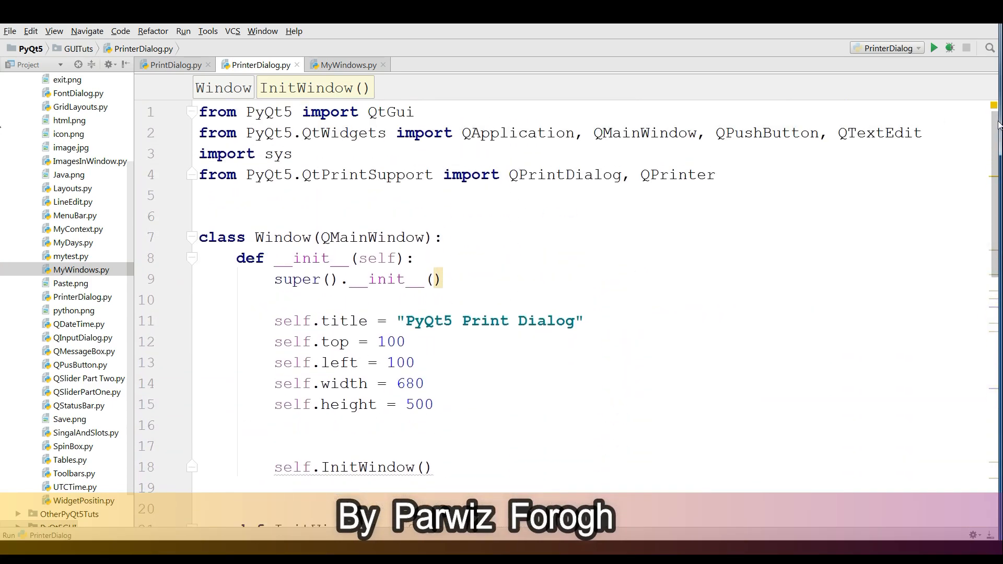
pyautogui.scroll(-3)
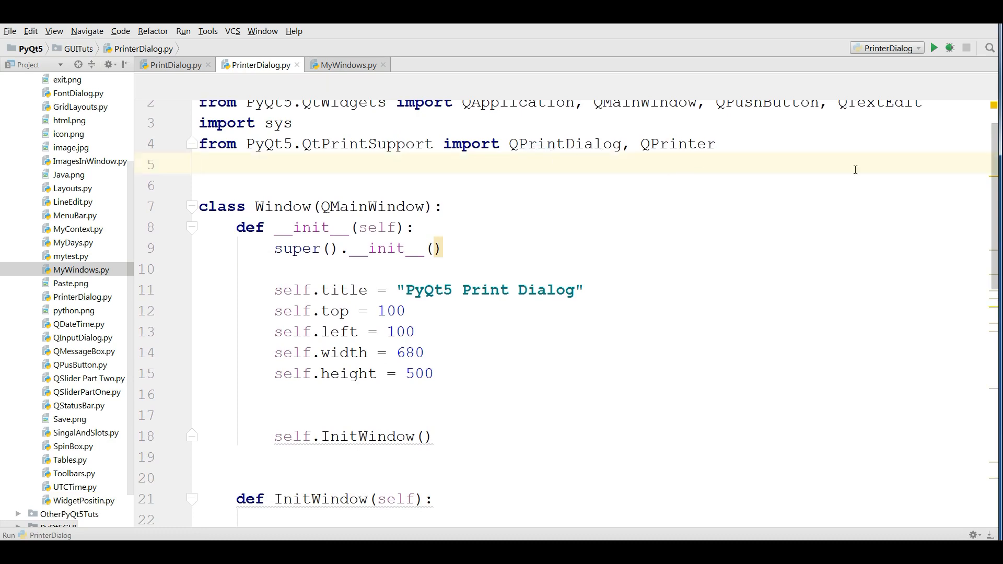
pyautogui.scroll(-3)
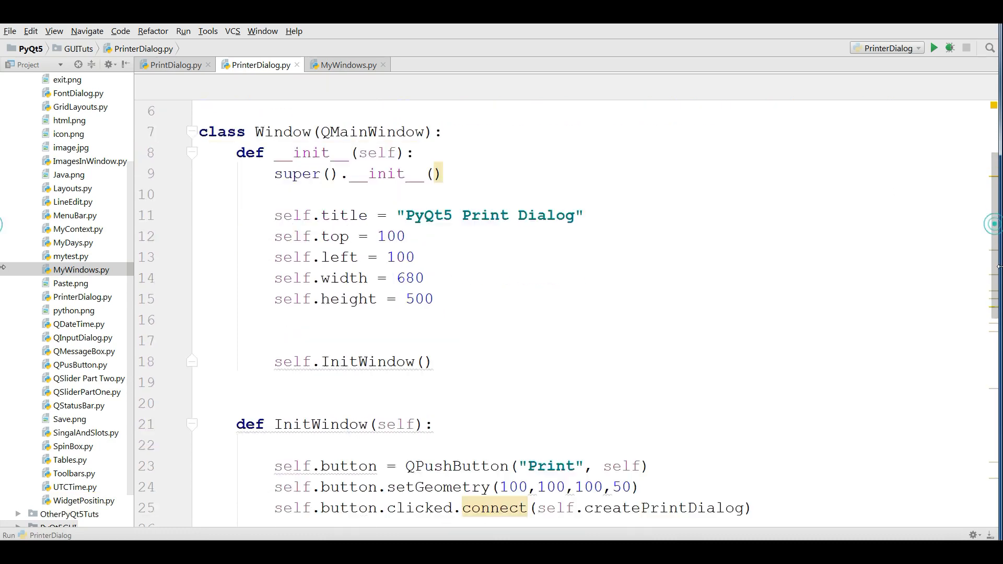
pyautogui.scroll(-3)
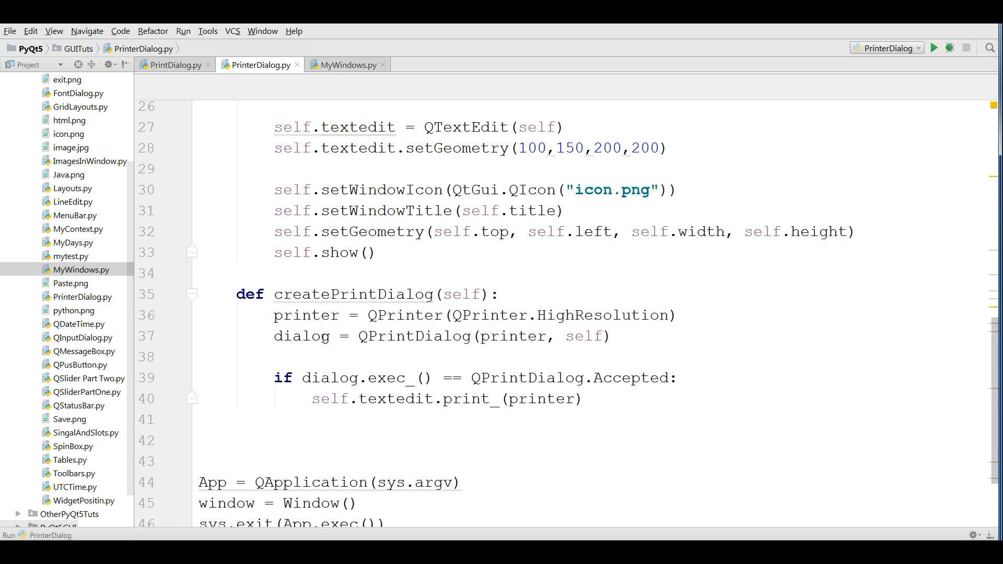
pyautogui.click(310, 335)
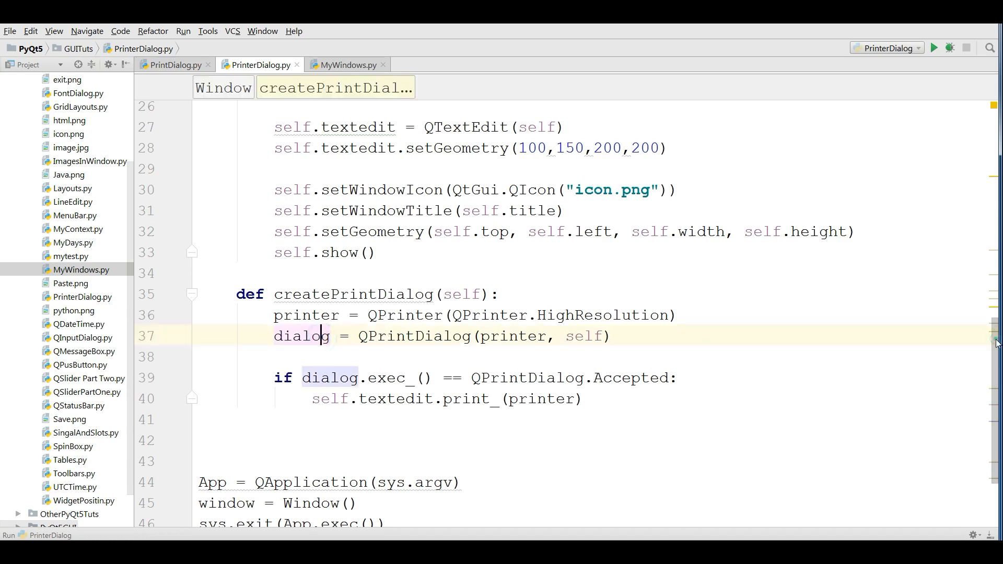
pyautogui.scroll(-3)
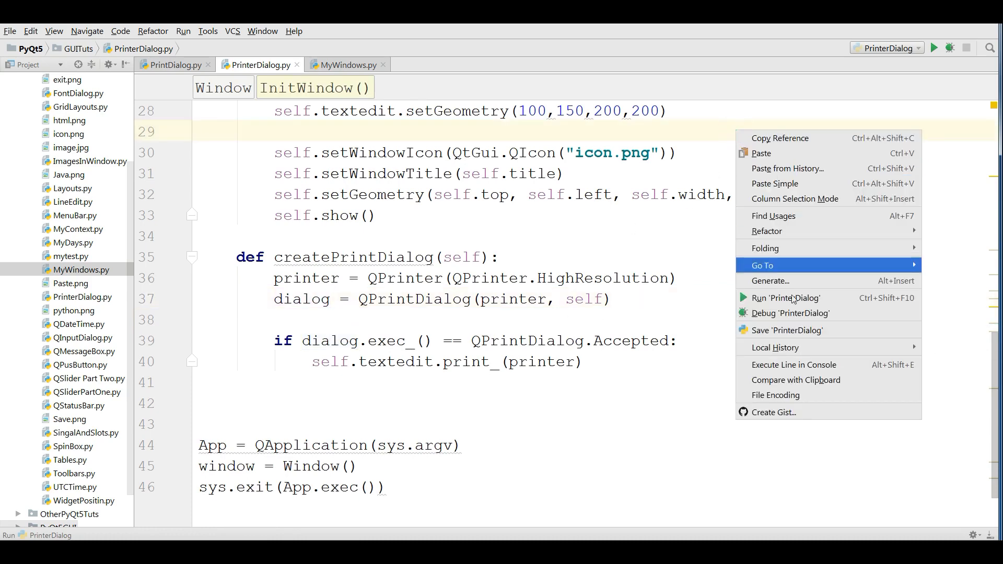
# Run PrinterDialog and enter test text 'weweqewqewe' in its text edit.
pyautogui.click(249, 105)
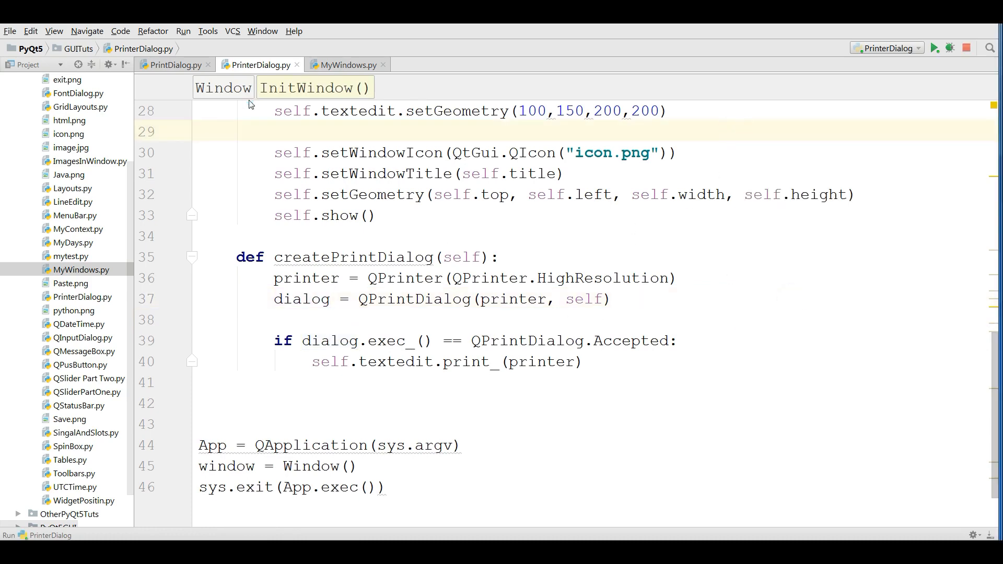
pyautogui.click(934, 49)
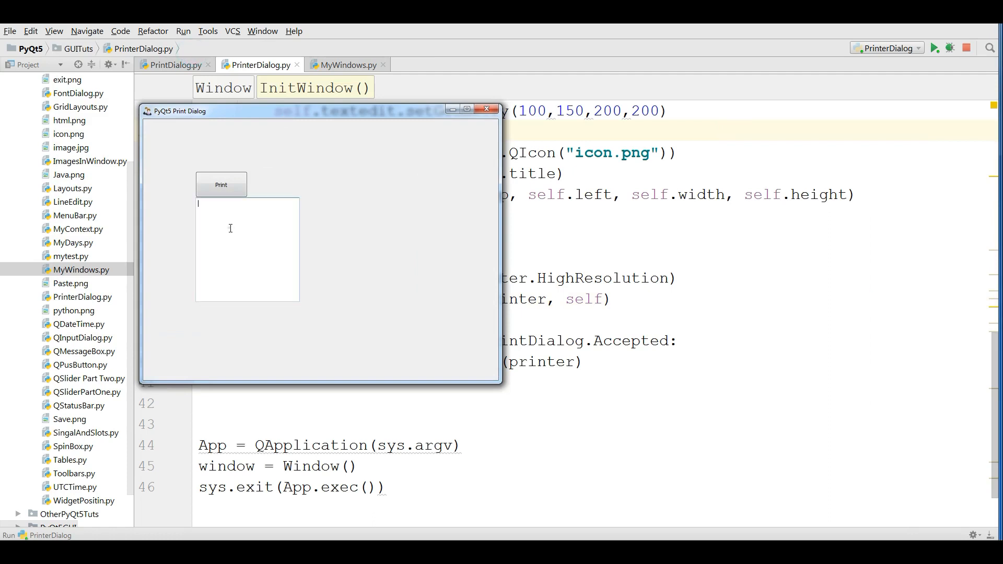
pyautogui.write('weweqewqewe')
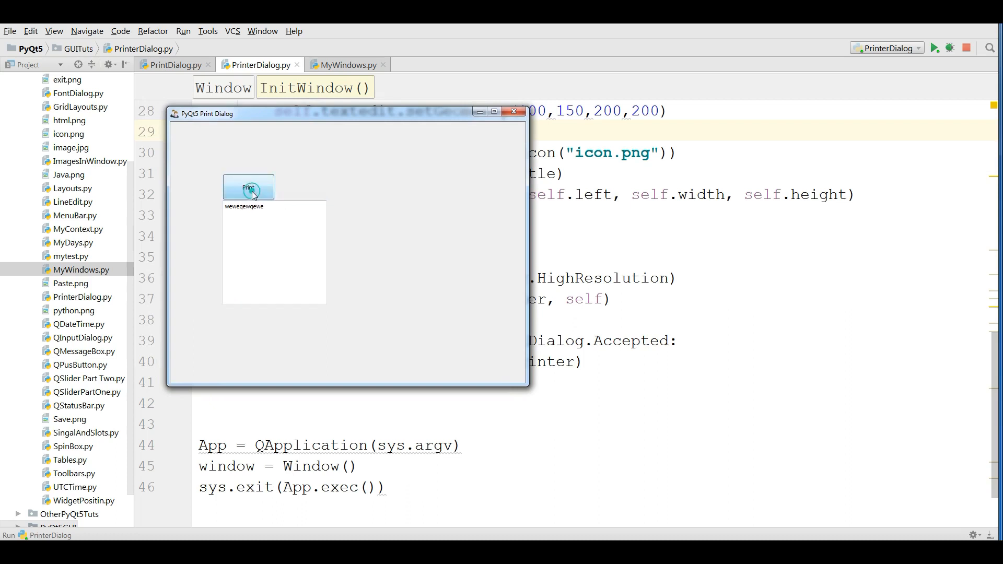
# Print the text to EPSON T60 Series via the print dialog; the status monitor reports not ready.
pyautogui.click(249, 187)
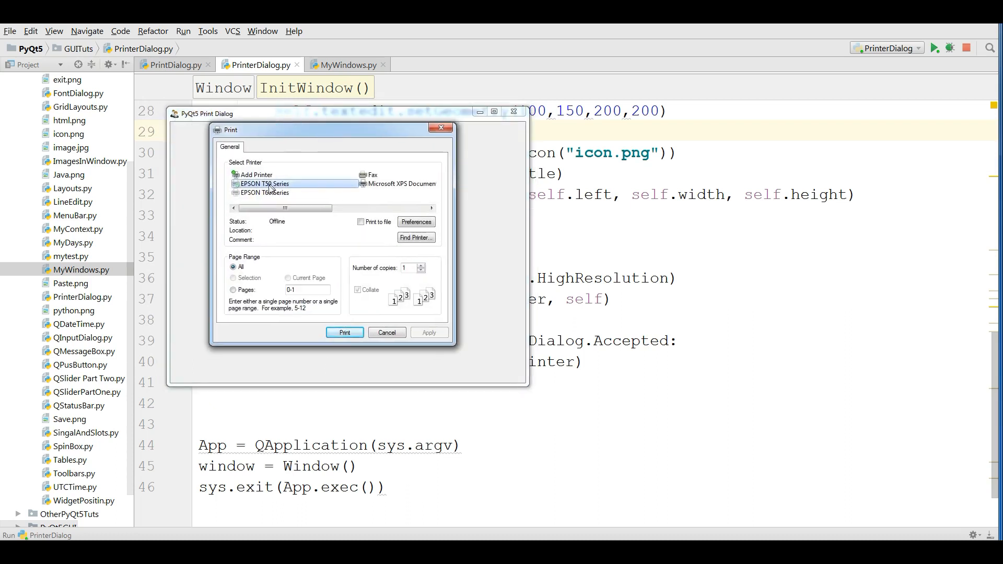
pyautogui.click(264, 192)
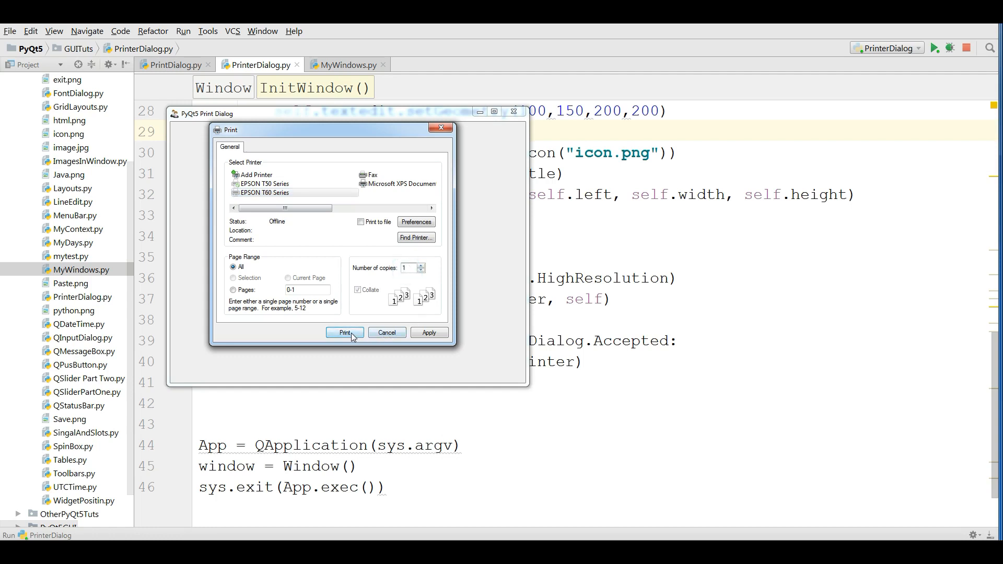
pyautogui.click(344, 332)
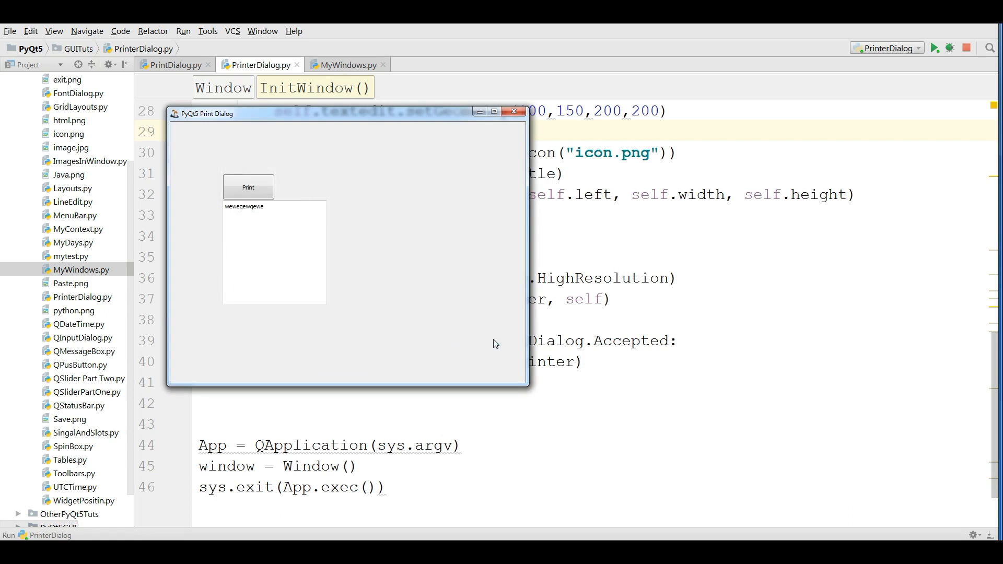
pyautogui.click(248, 187)
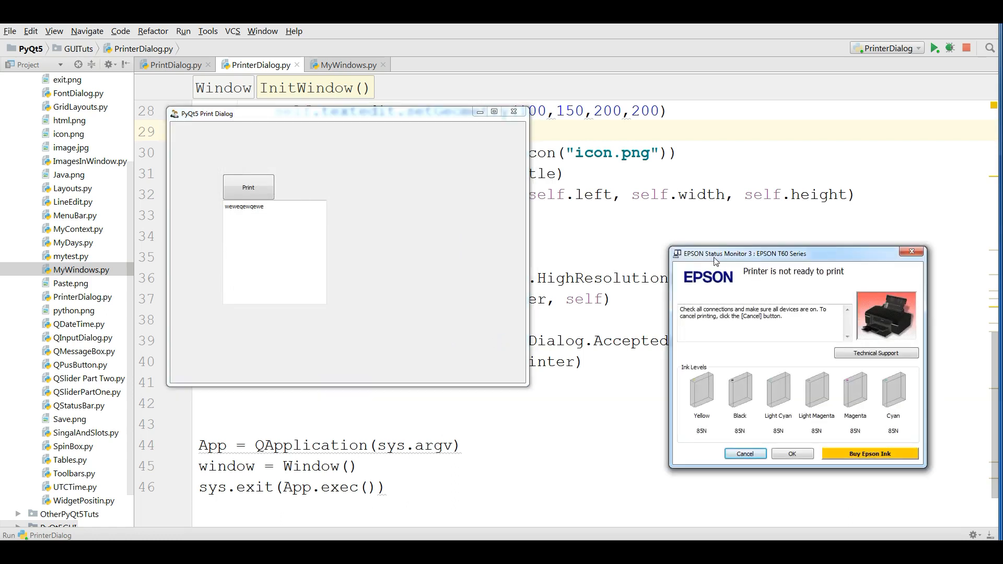